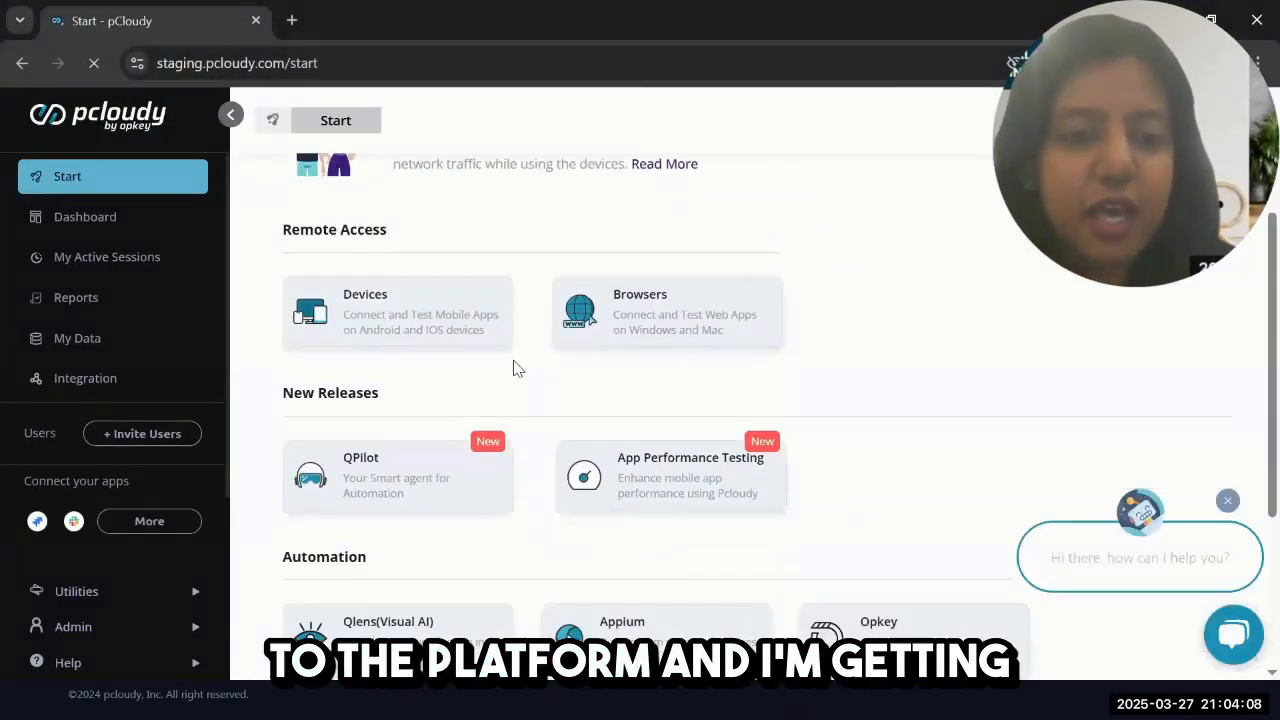
# - Launch QPilot, list all test folders and expand Pcloudy Banking App_Build_1.0 to its three Android tests
pyautogui.click(396, 474)
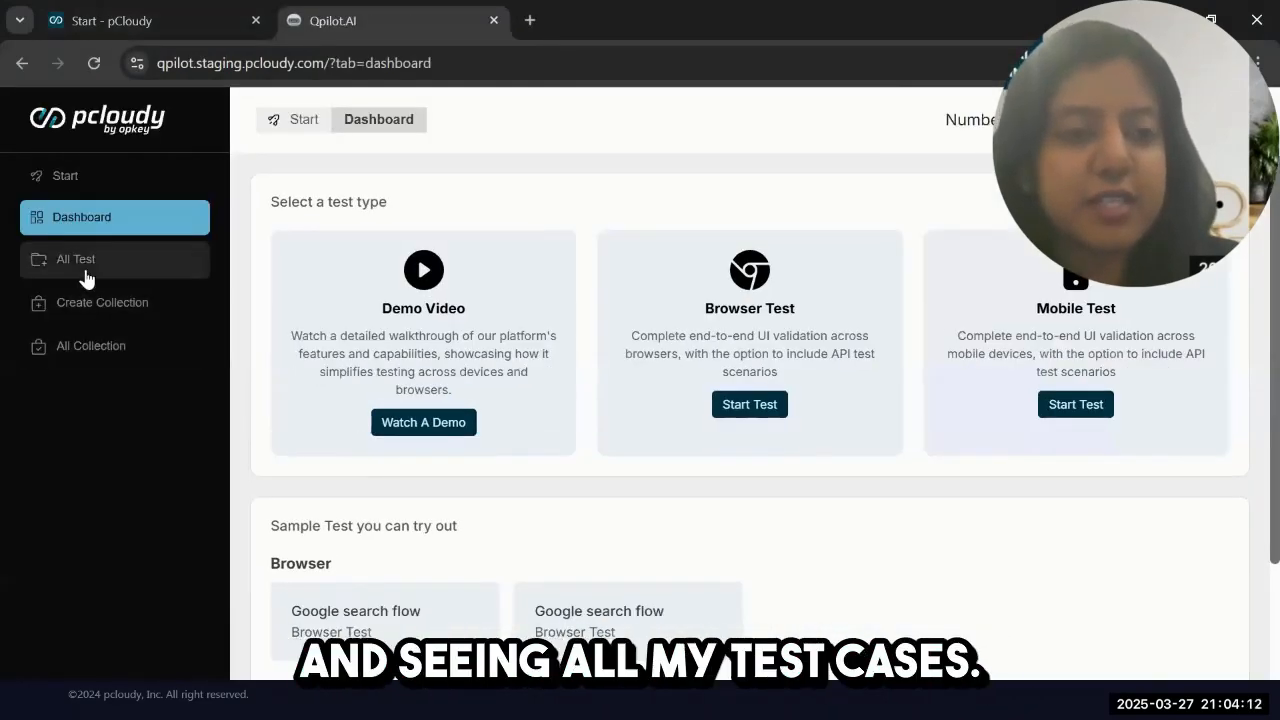
pyautogui.click(76, 260)
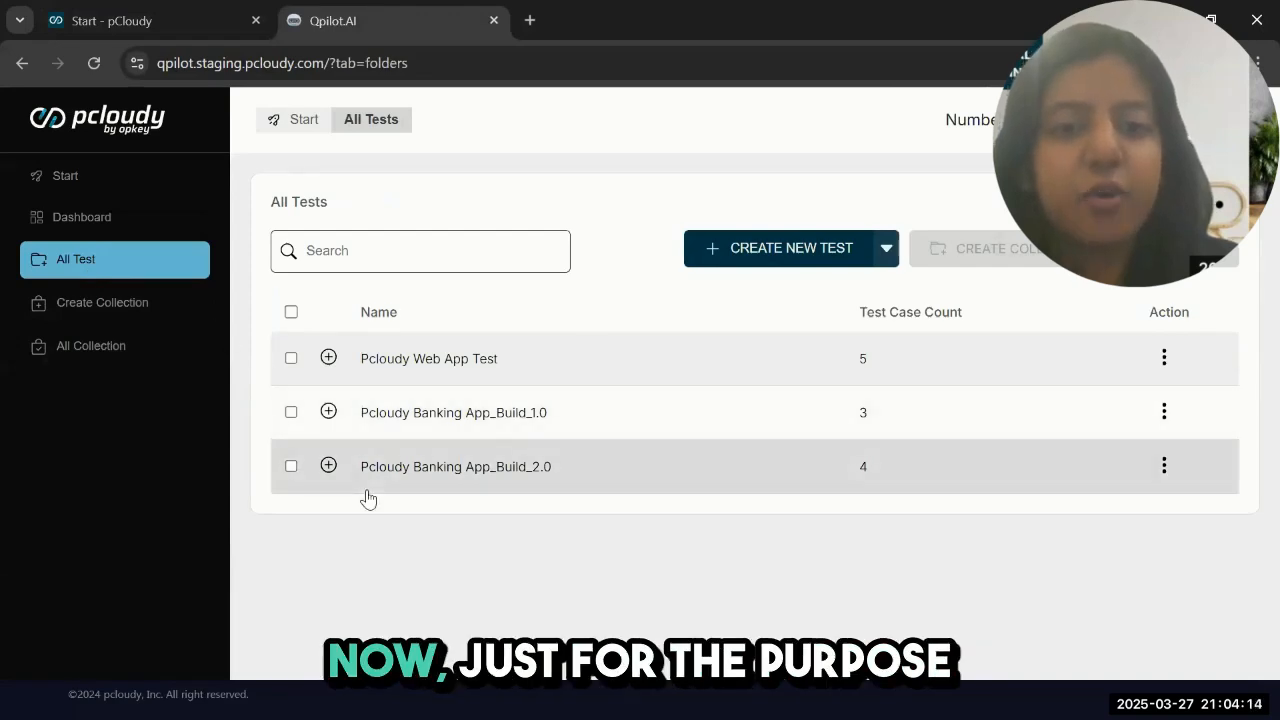
pyautogui.click(328, 412)
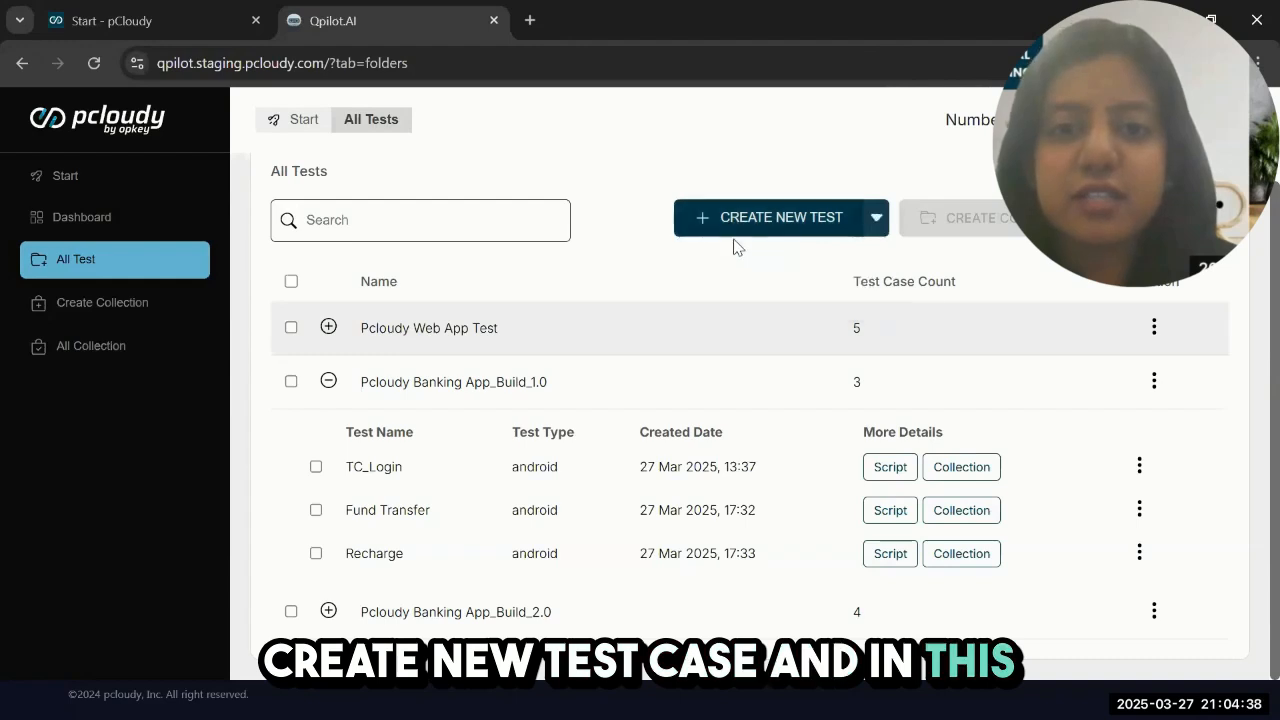
# - Draft the Add Card_New Feature test under Build_2.0 with app details and steps, then begin its login test data
pyautogui.click(780, 216)
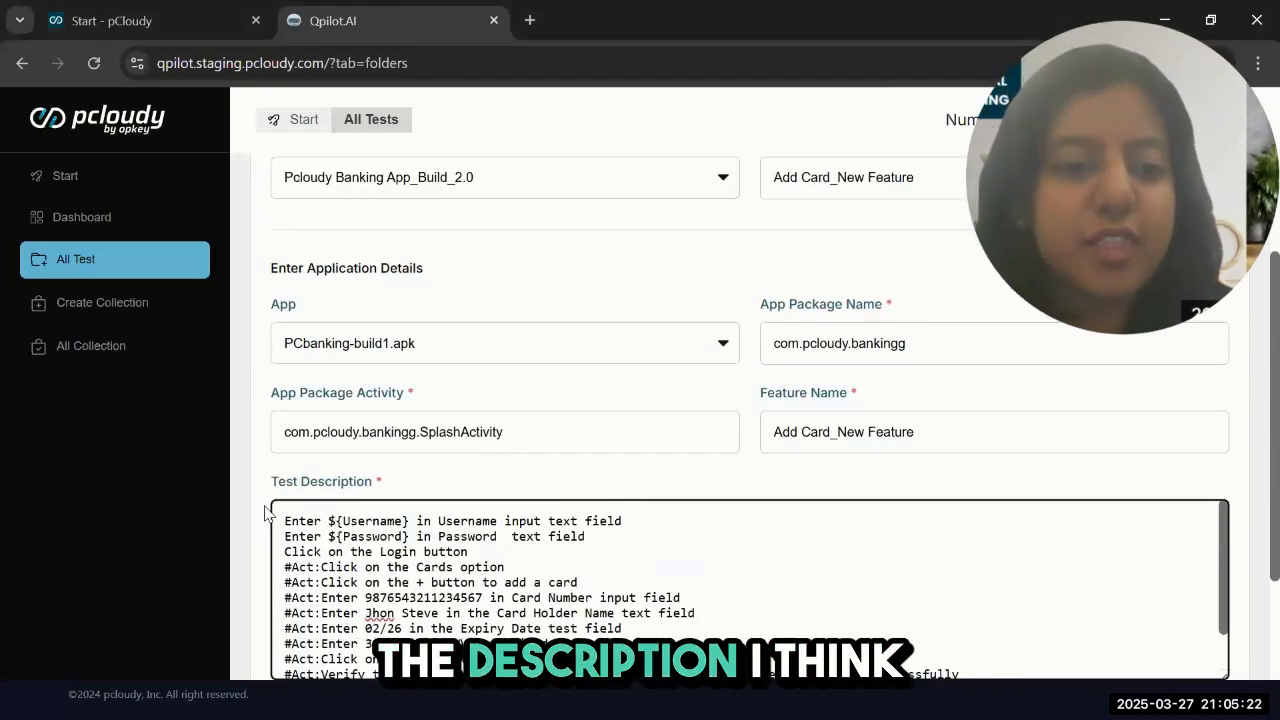
pyautogui.scroll(-3)
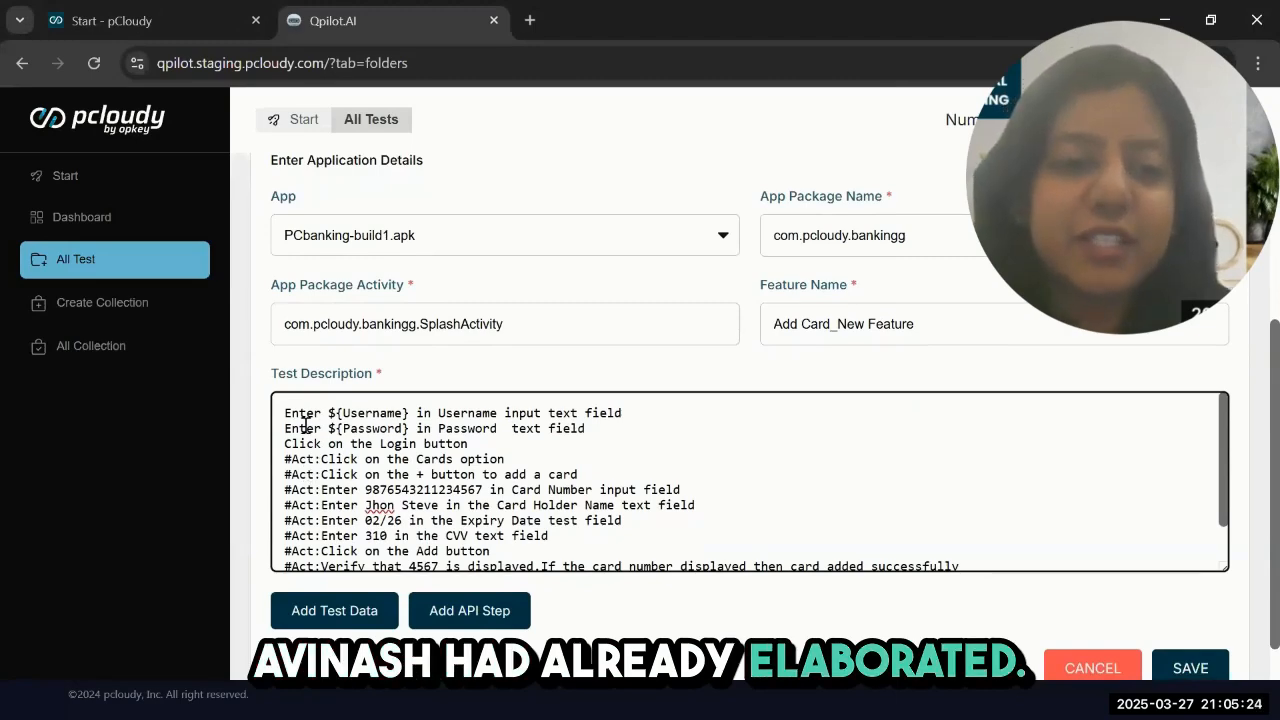
pyautogui.moveTo(284, 412); pyautogui.dragTo(468, 444)
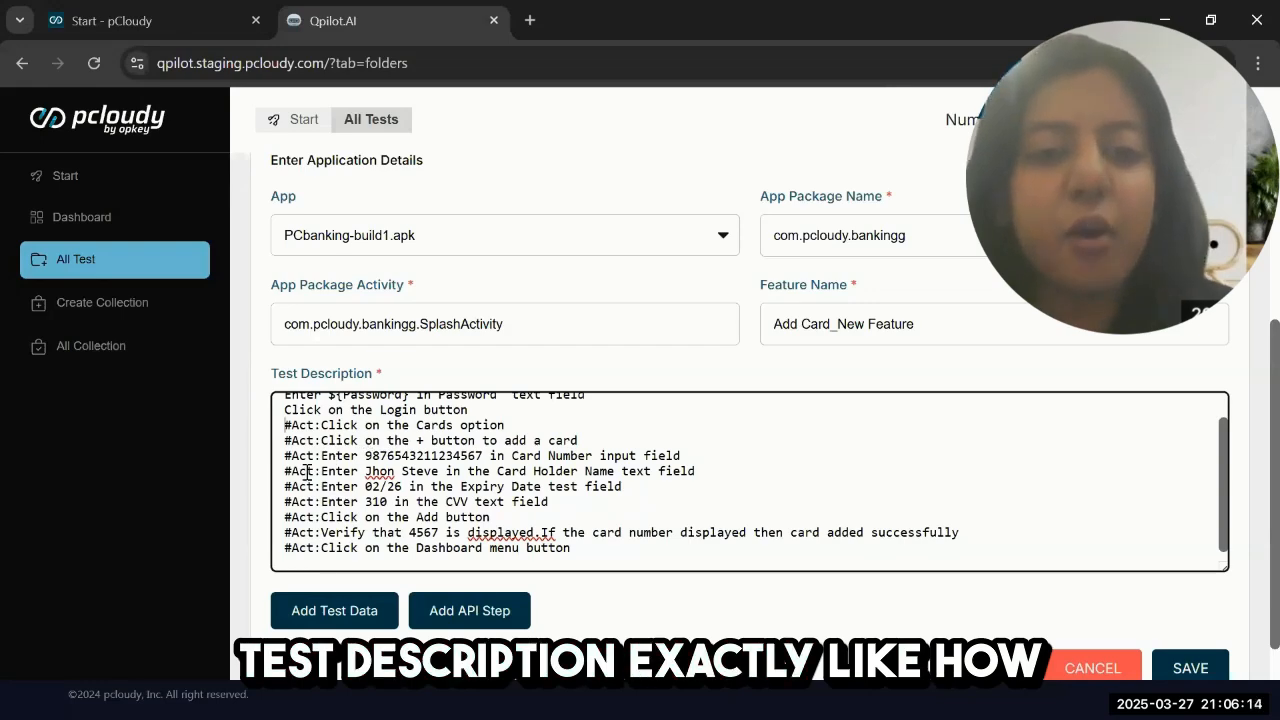
pyautogui.click(334, 610)
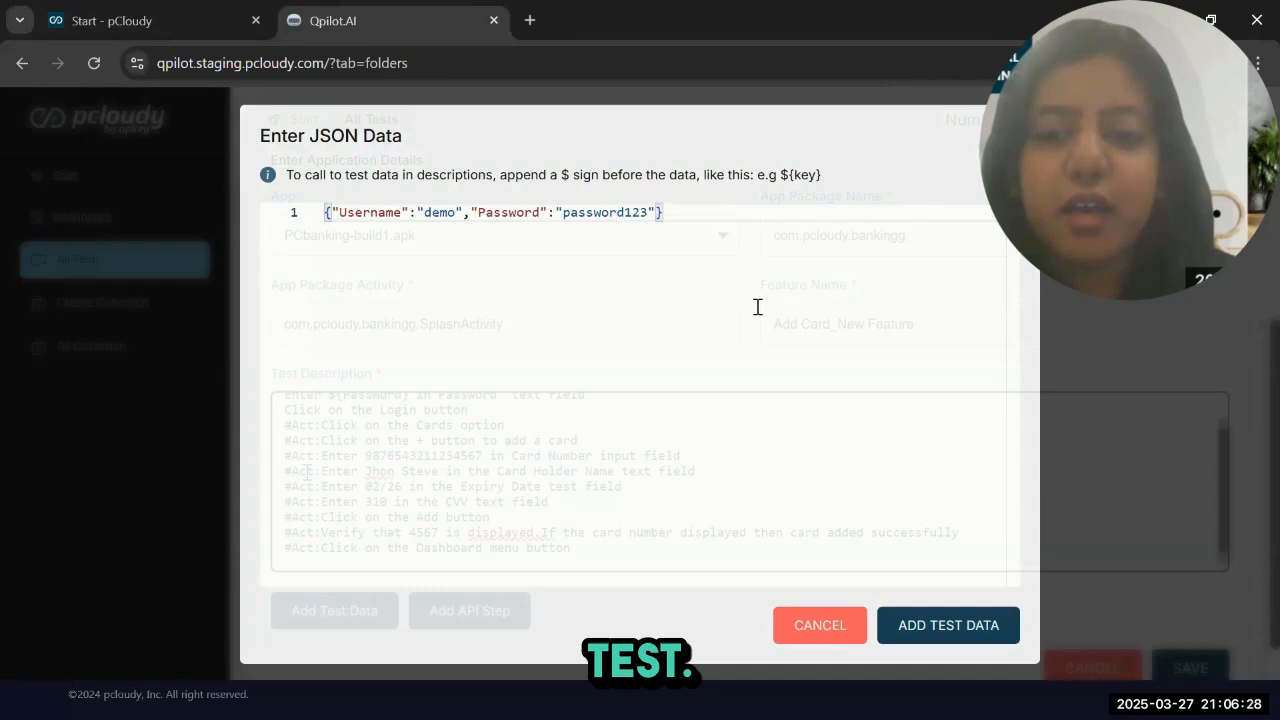
# - Attach the username/password test data and save the Add Card test, bringing Build_2.0 to five tests
pyautogui.click(820, 624)
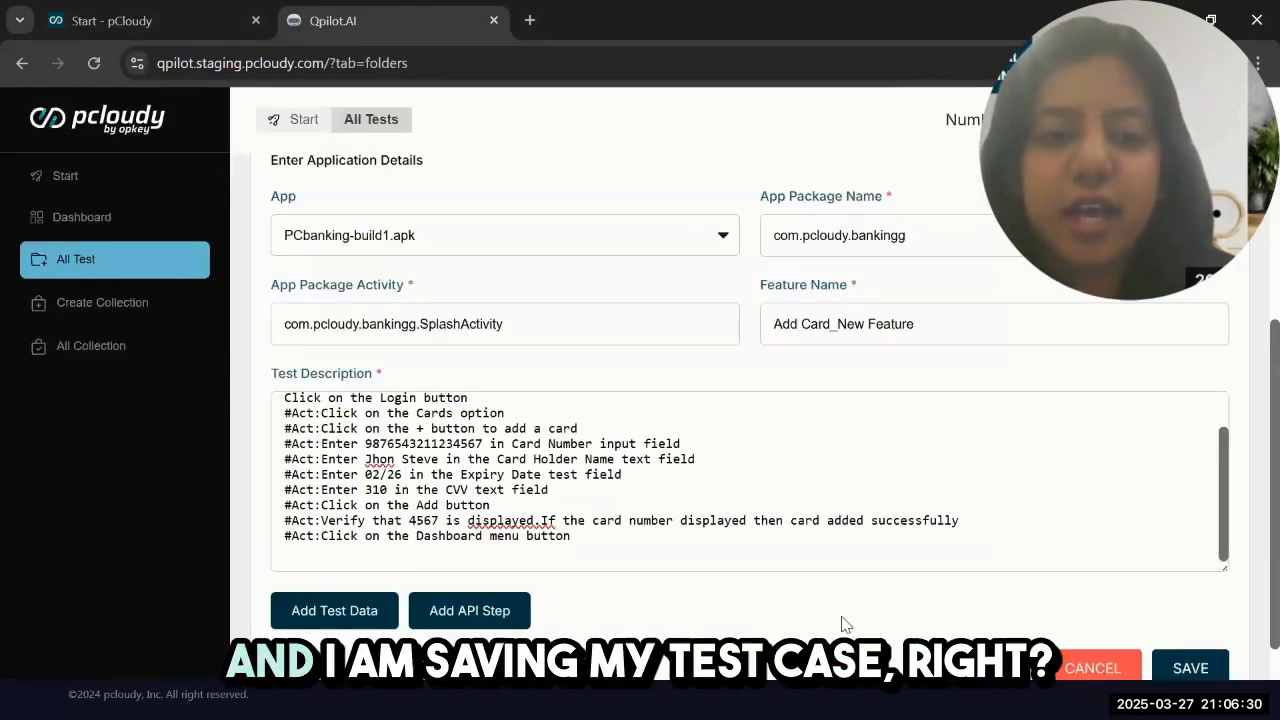
pyautogui.scroll(-3)
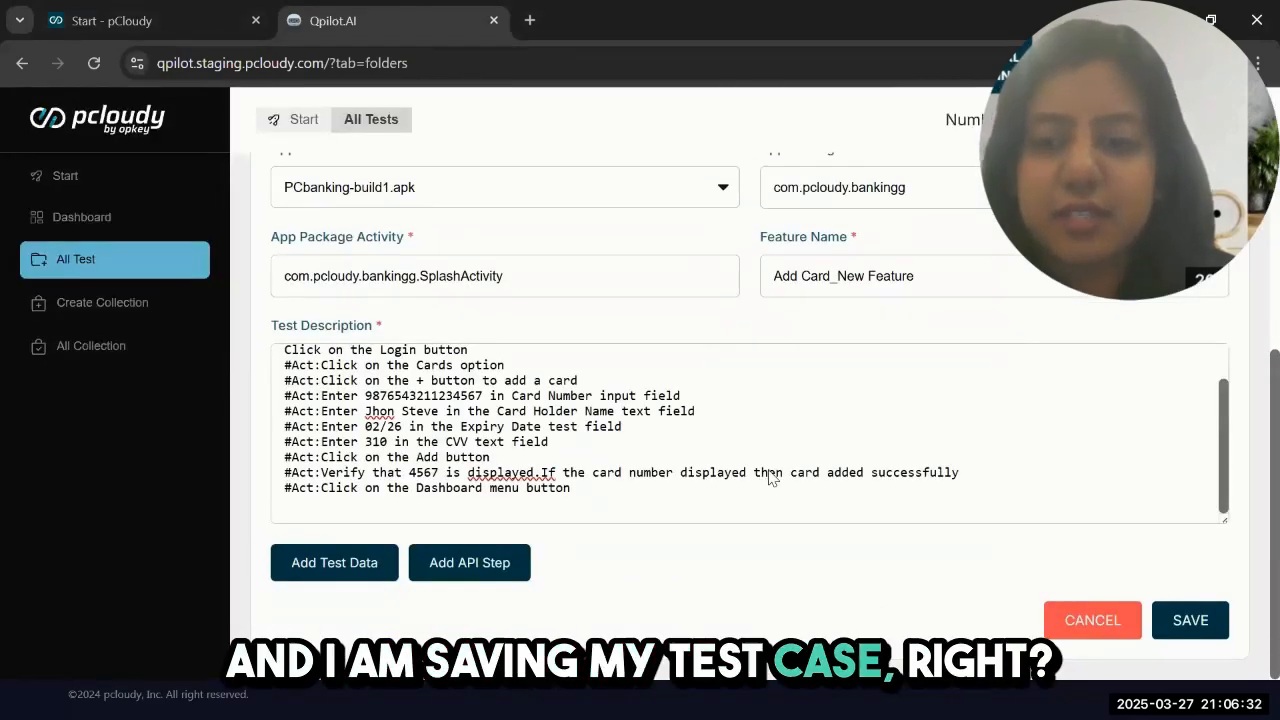
pyautogui.click(1188, 620)
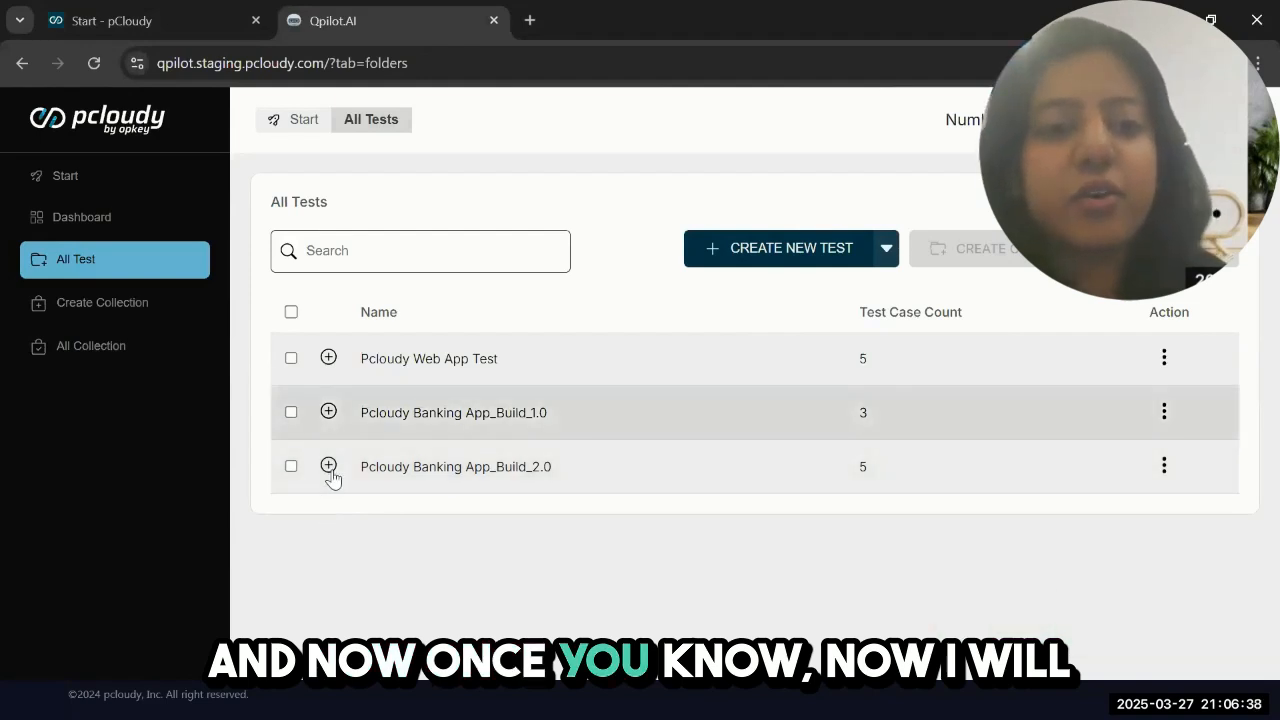
# - Expand Build_2.0 and view the Add Card test's configuration, steps and Generated script section
pyautogui.click(328, 466)
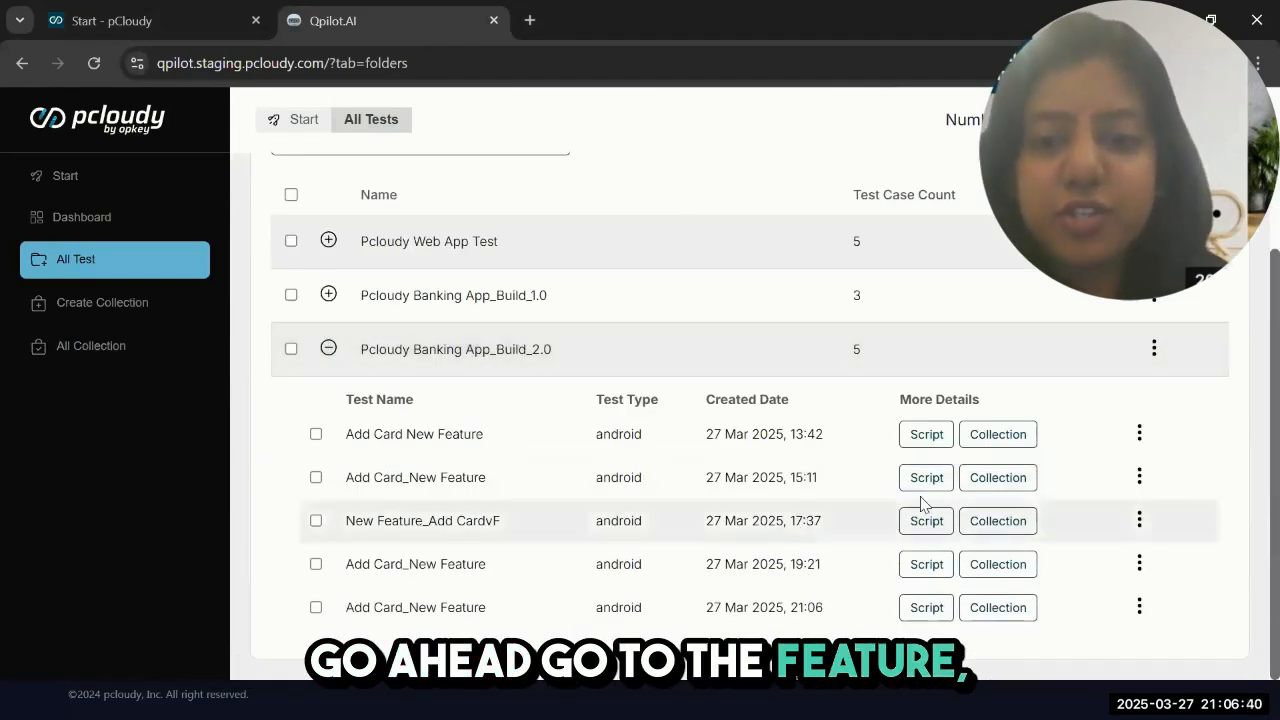
pyautogui.click(924, 520)
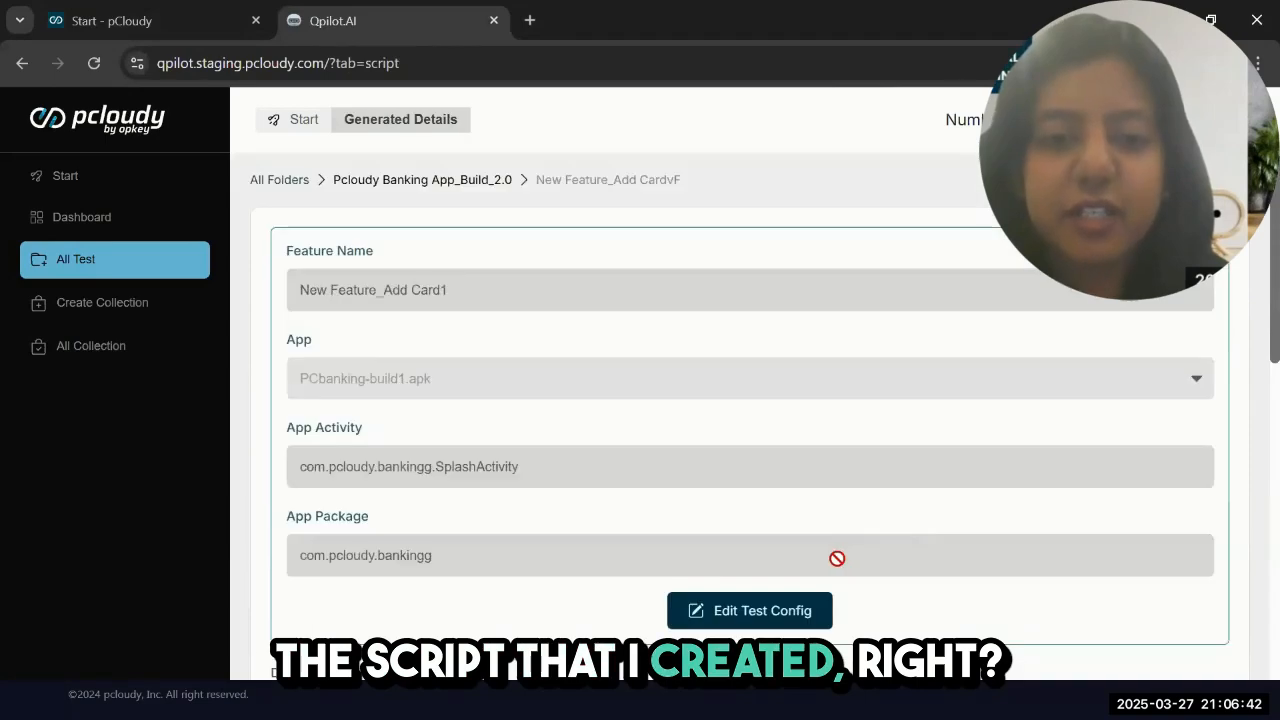
pyautogui.scroll(-3)
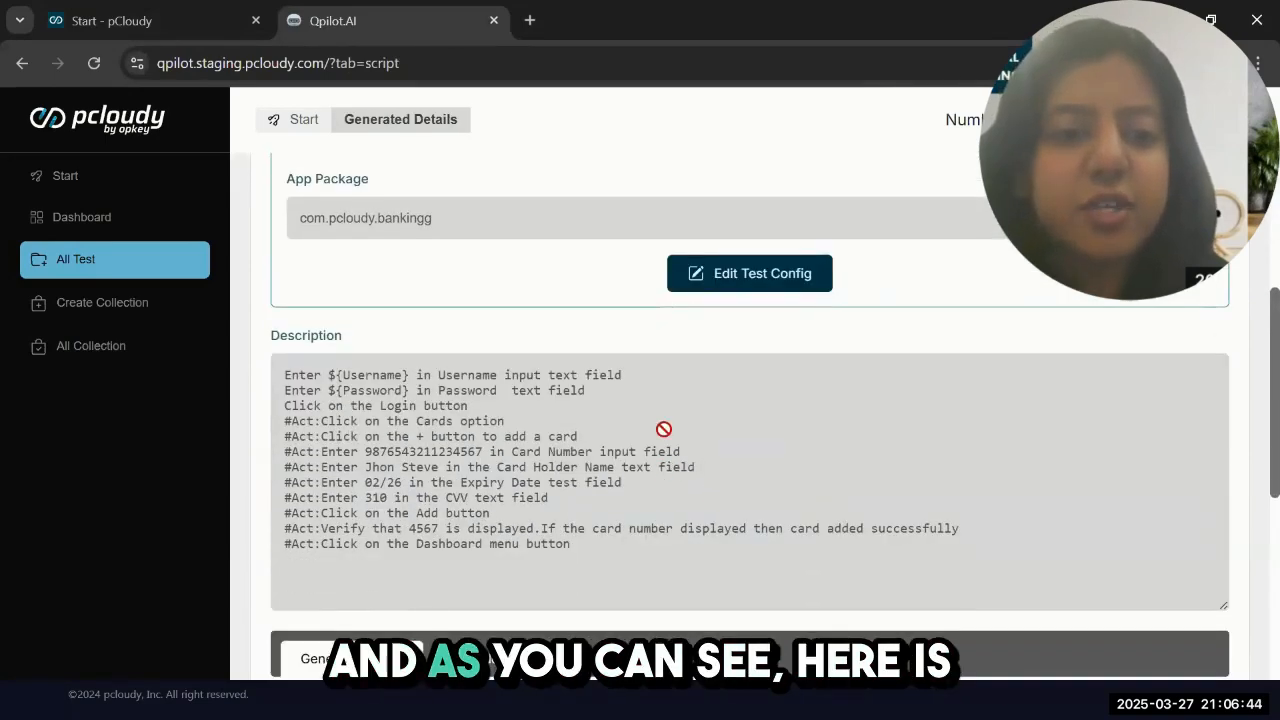
pyautogui.scroll(-3)
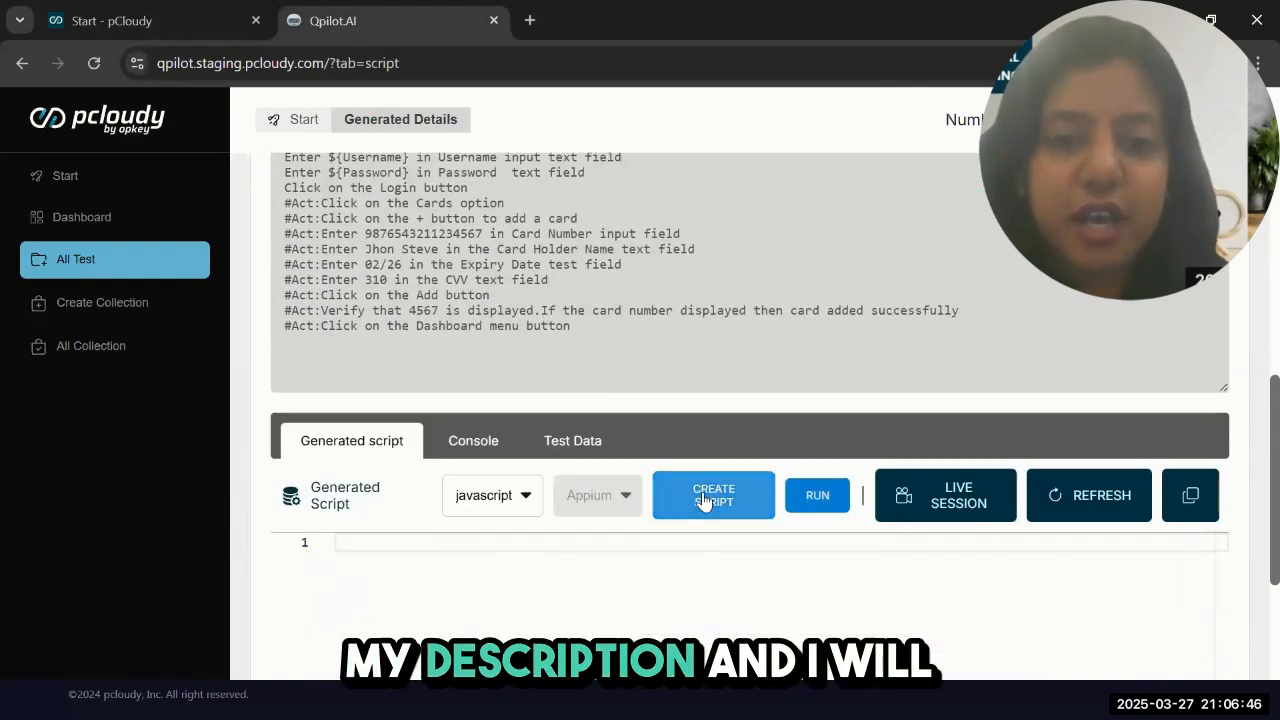
# - Generate the JavaScript Appium script for the Add Card test and review its code
pyautogui.click(712, 496)
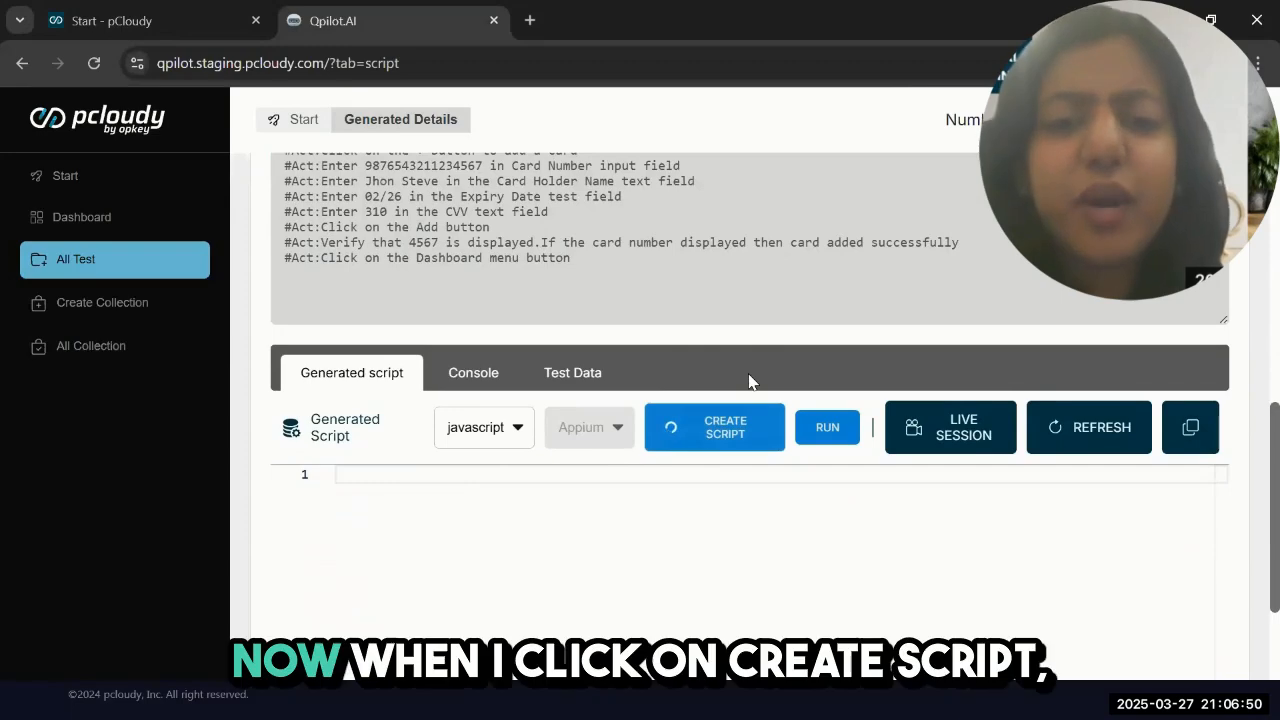
pyautogui.click(714, 428)
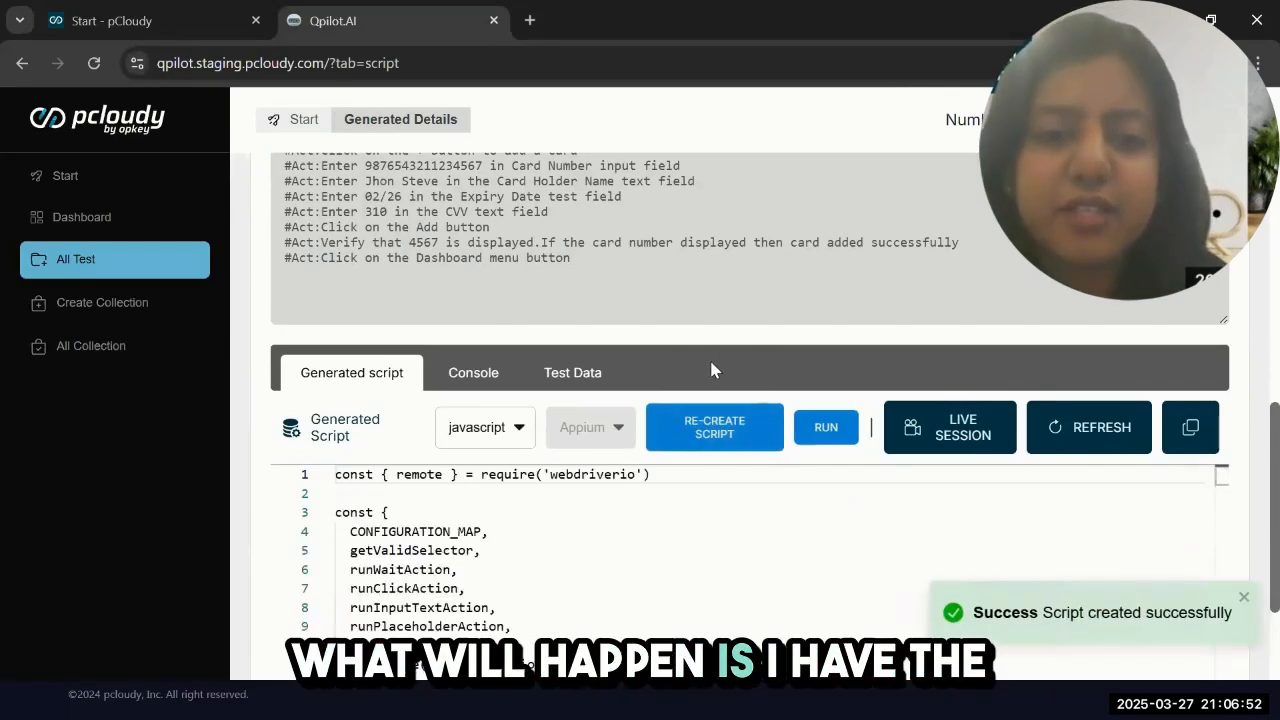
pyautogui.scroll(-3)
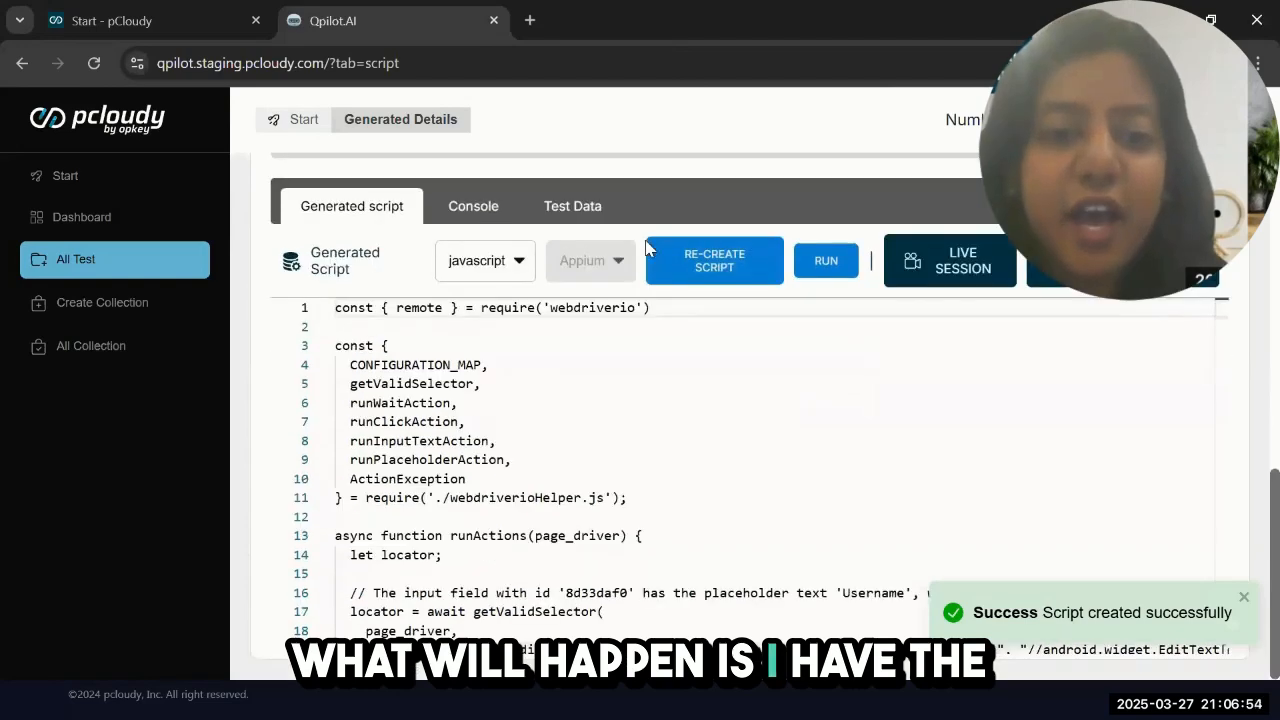
pyautogui.scroll(-3)
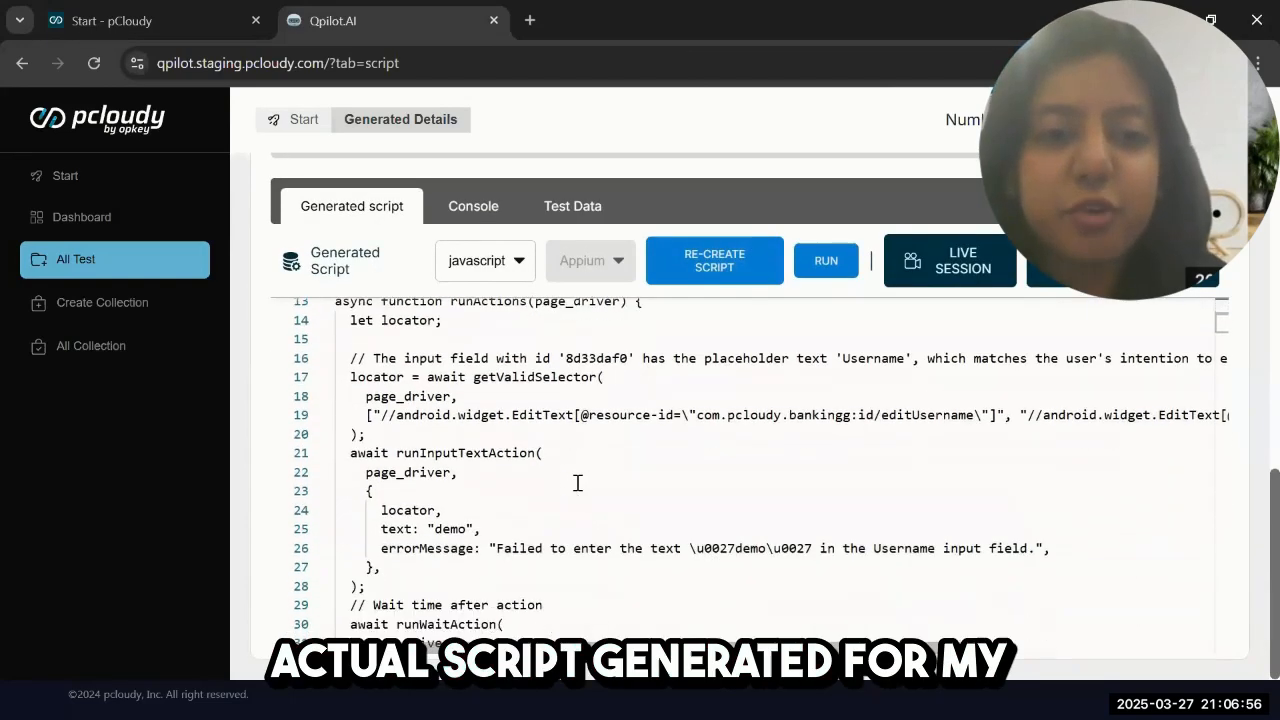
pyautogui.scroll(3)
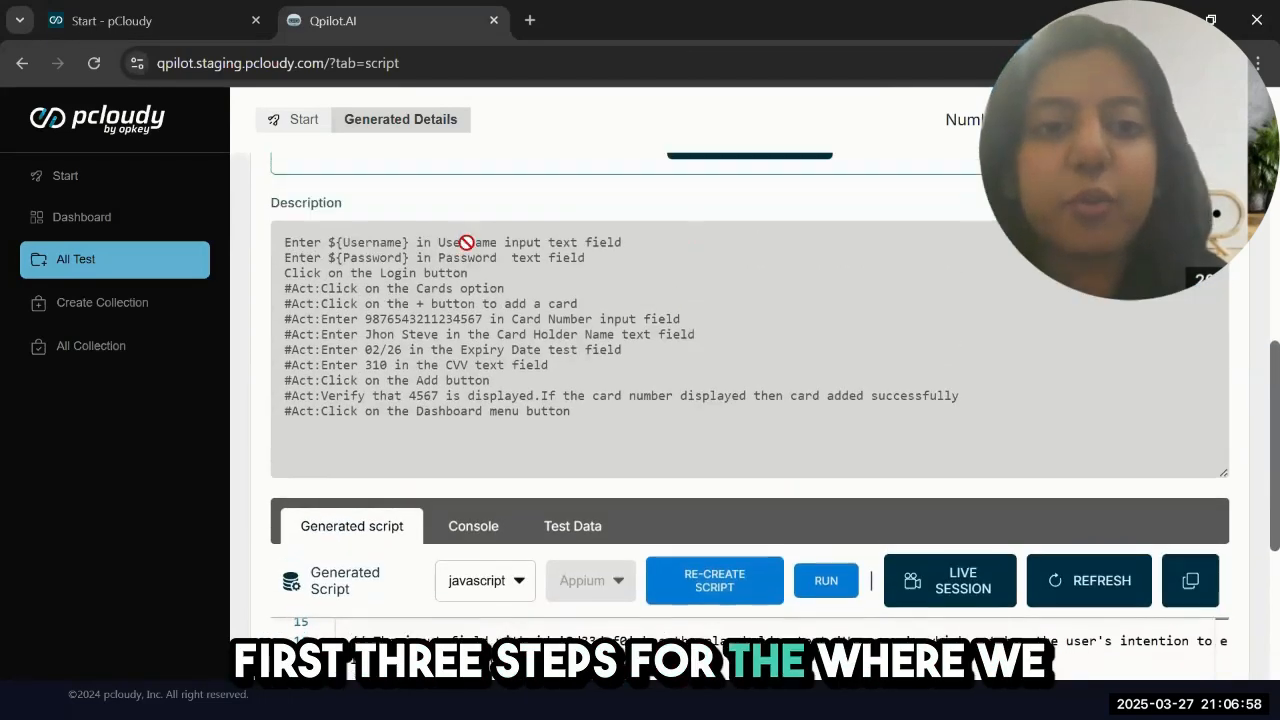
pyautogui.scroll(-3)
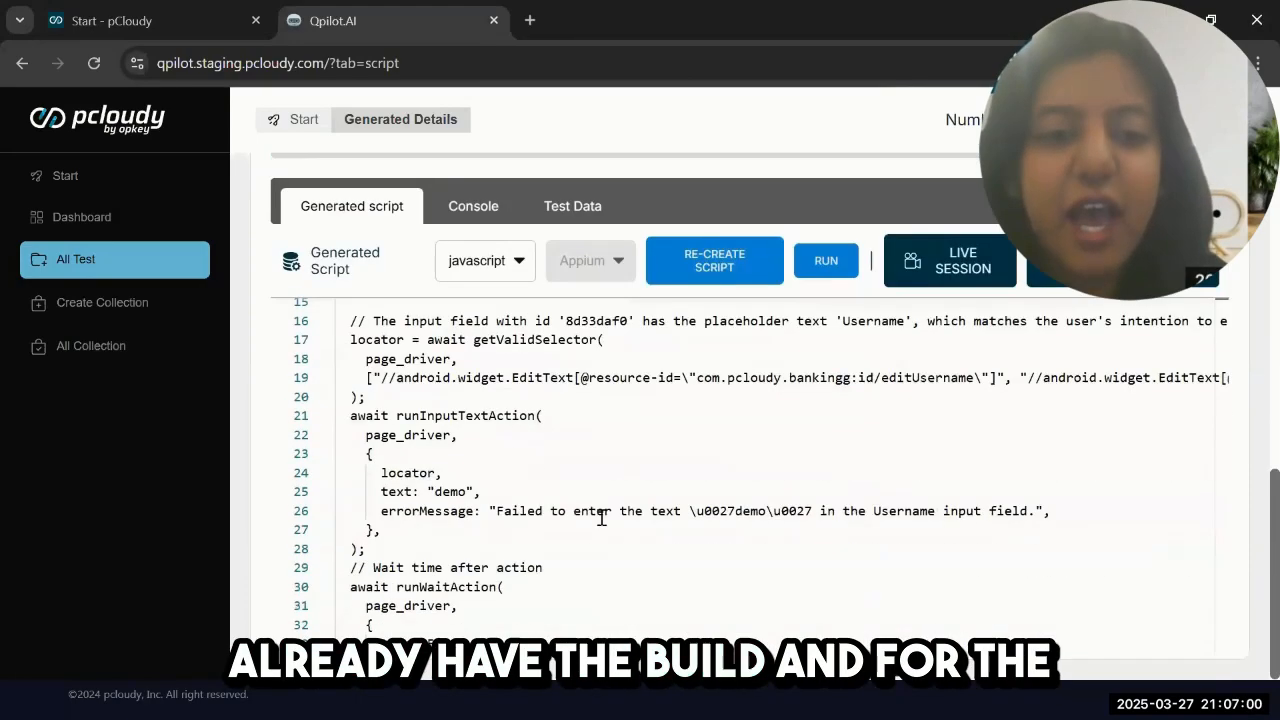
pyautogui.scroll(-3)
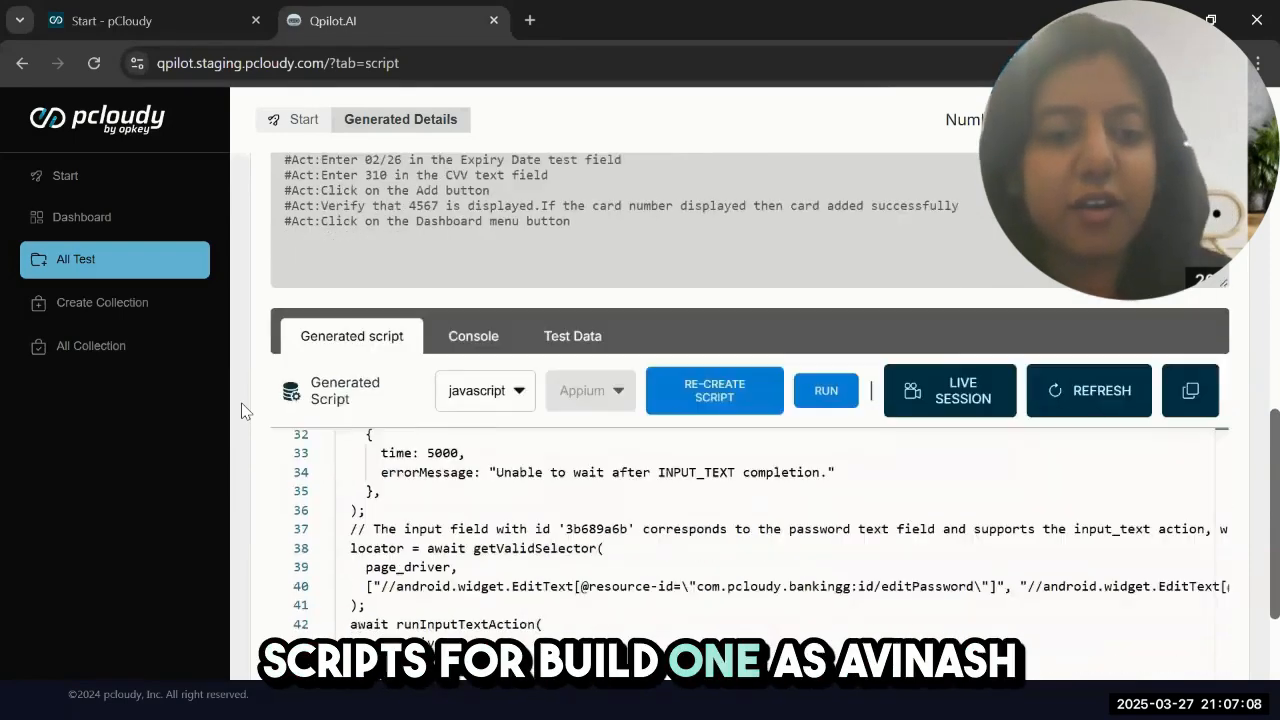
pyautogui.scroll(-3)
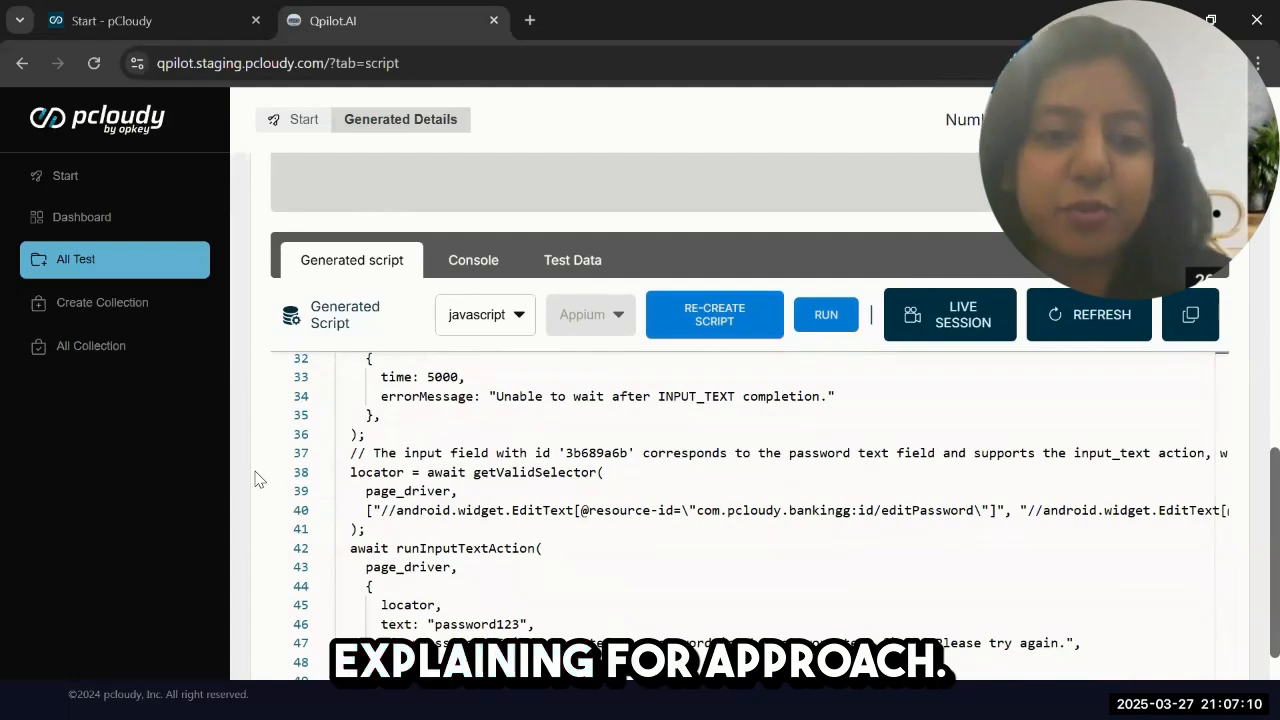
pyautogui.scroll(-3)
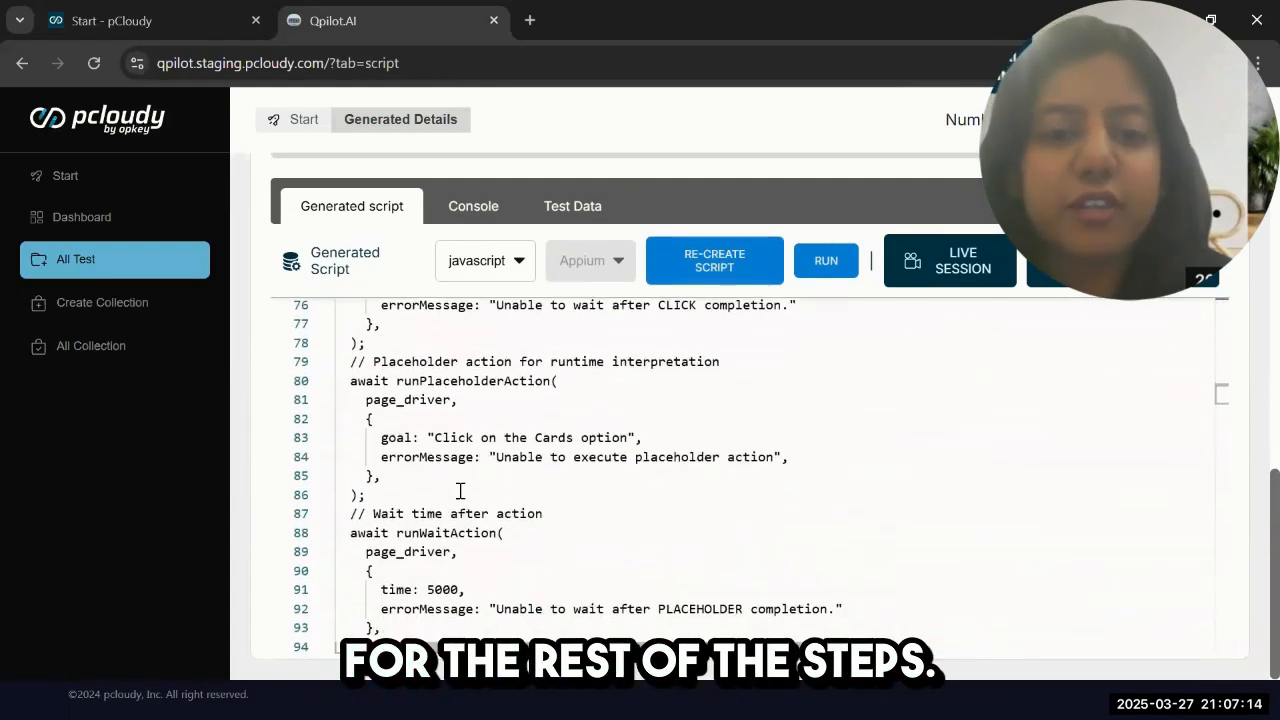
pyautogui.scroll(-3)
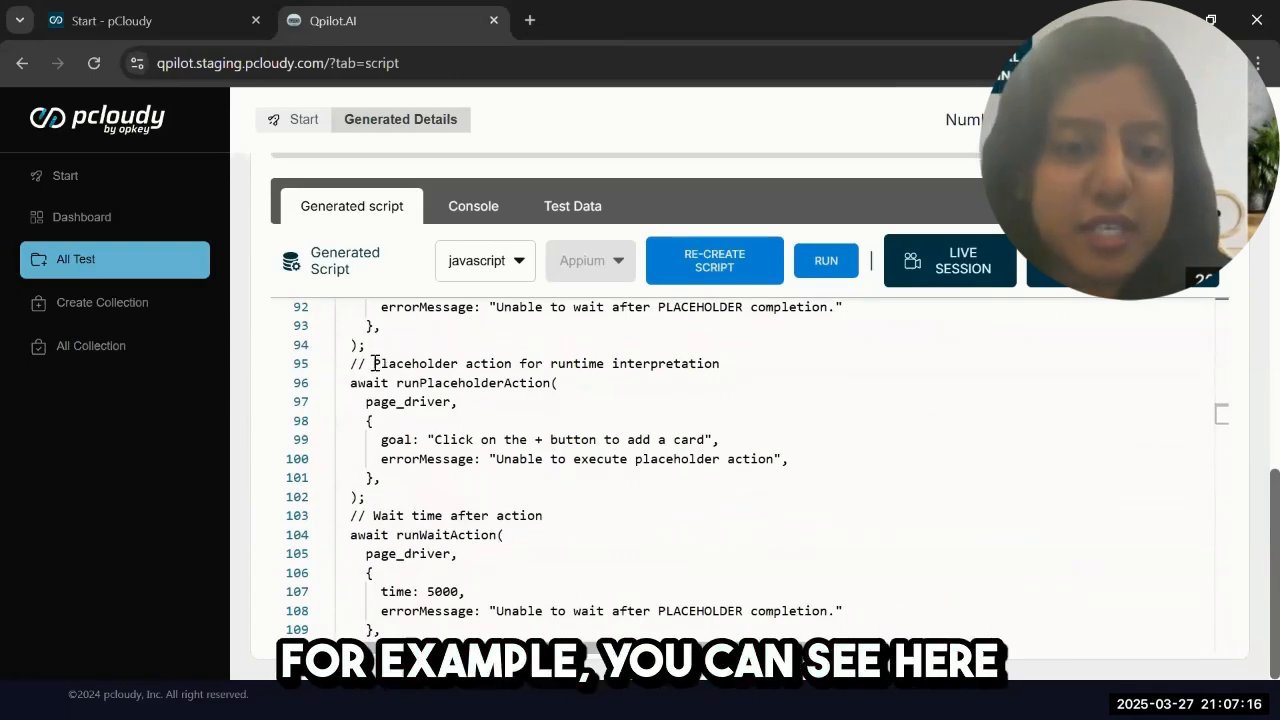
pyautogui.moveTo(374, 364); pyautogui.dragTo(650, 364)
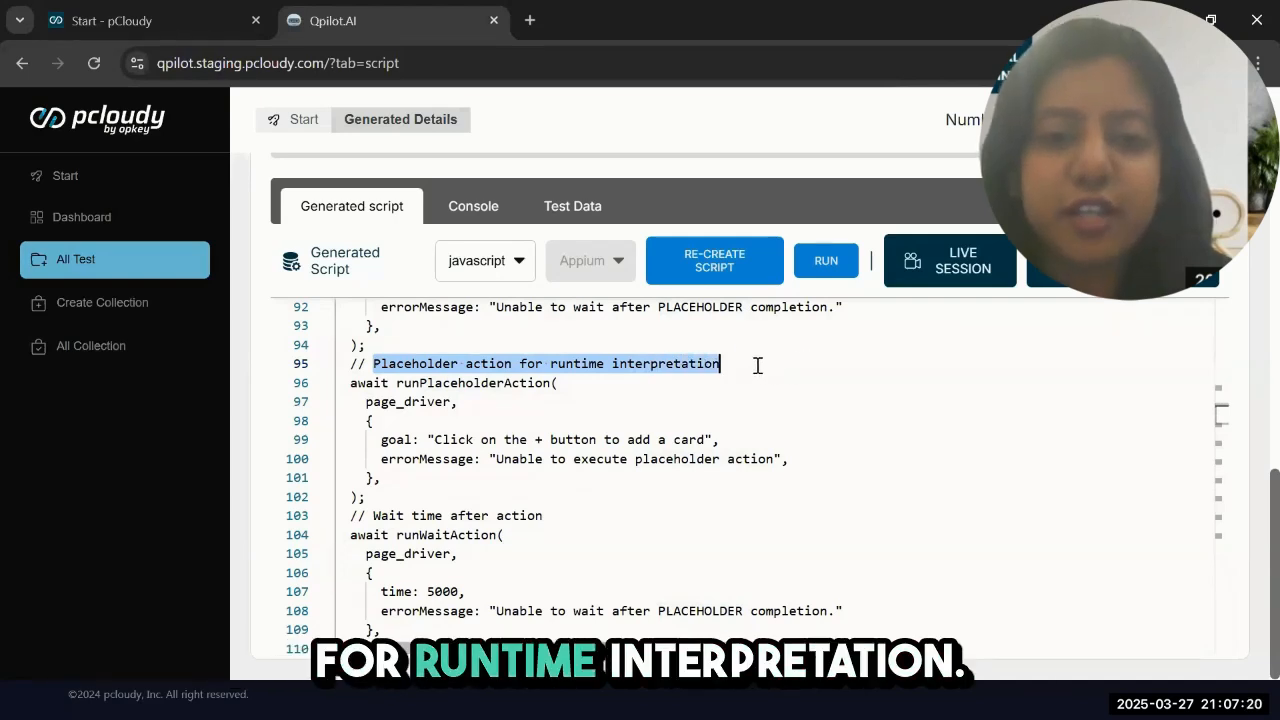
pyautogui.moveTo(252, 404)
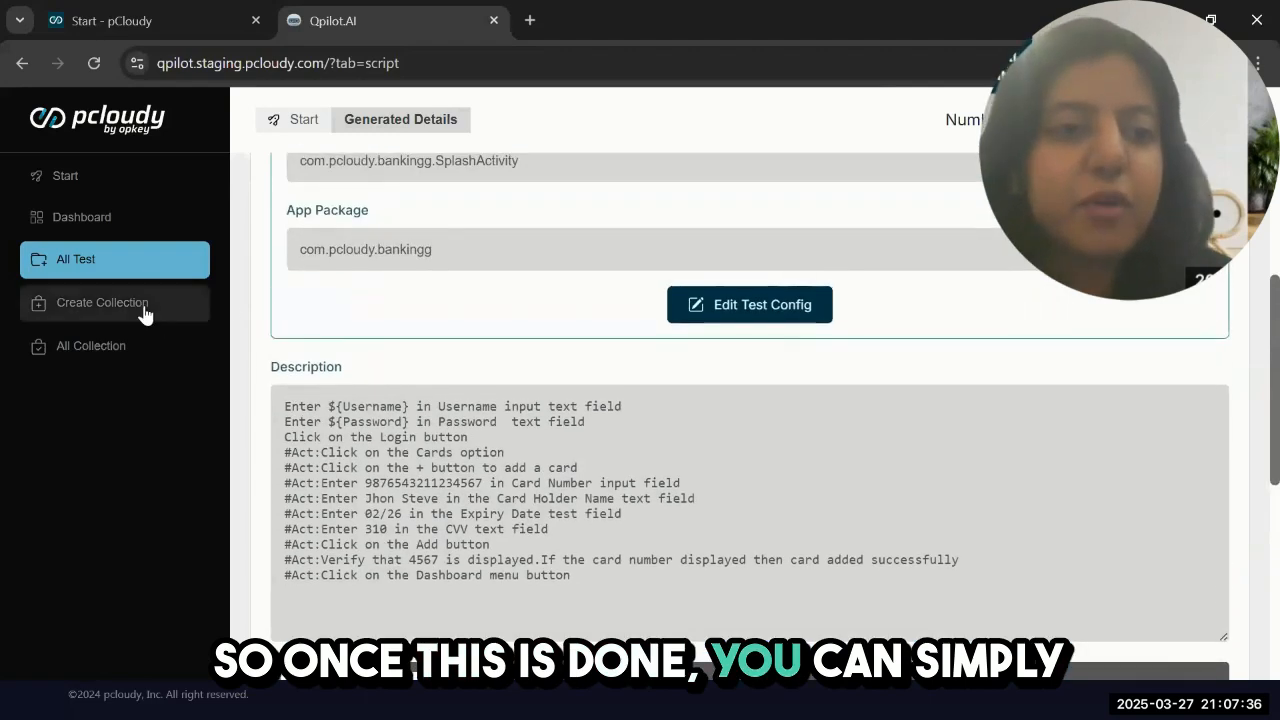
pyautogui.click(100, 302)
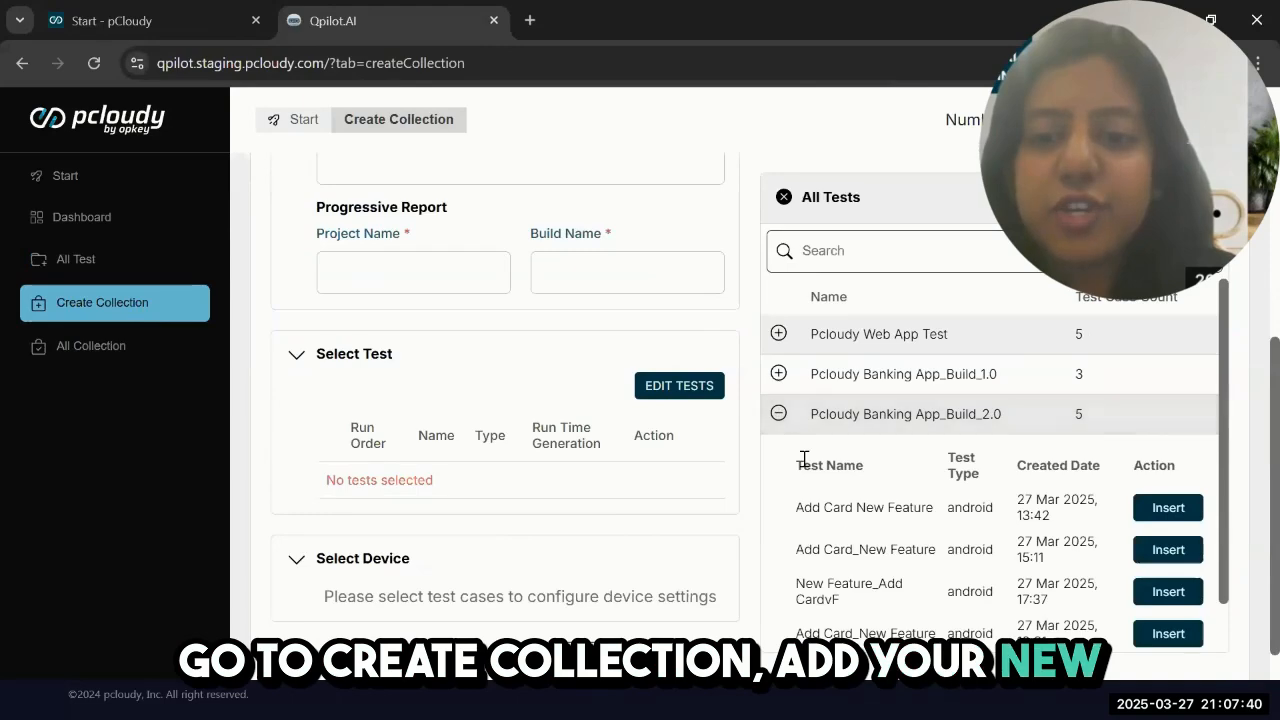
# - Insert New Feature_AddCardvF into a collection named Banking Demo Collection and begin build name Build_2
pyautogui.click(1168, 592)
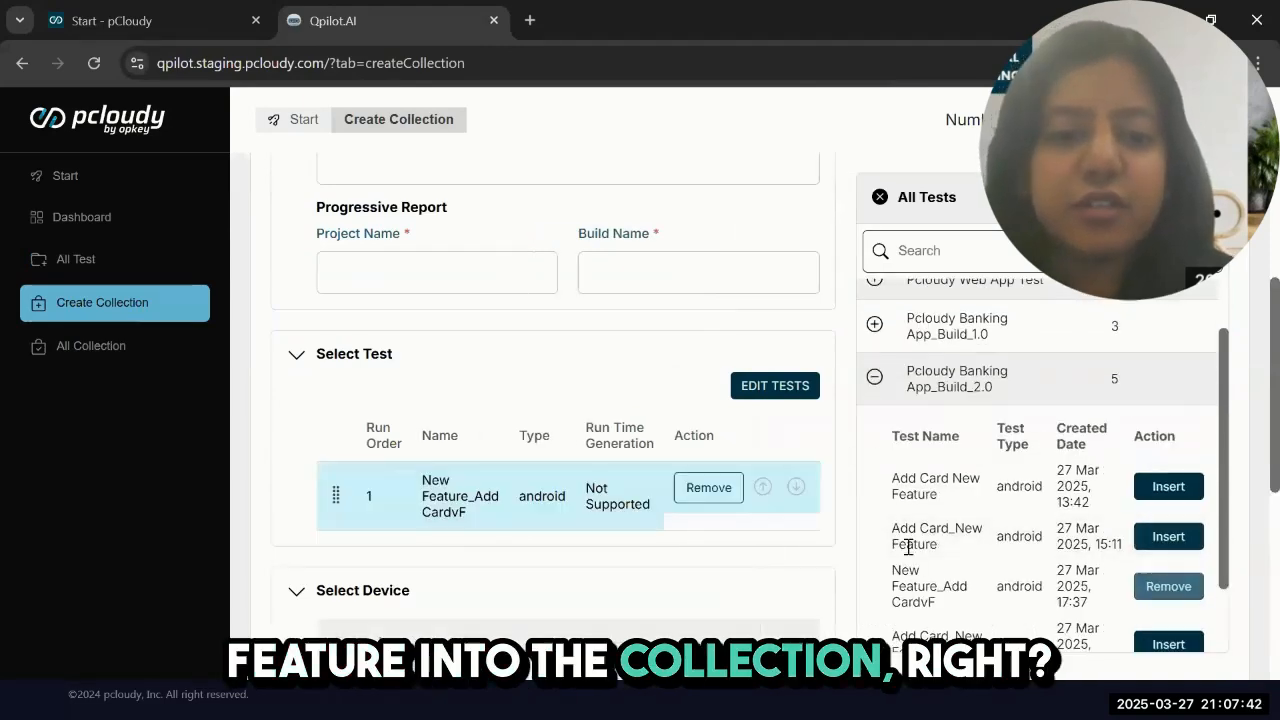
pyautogui.click(568, 228)
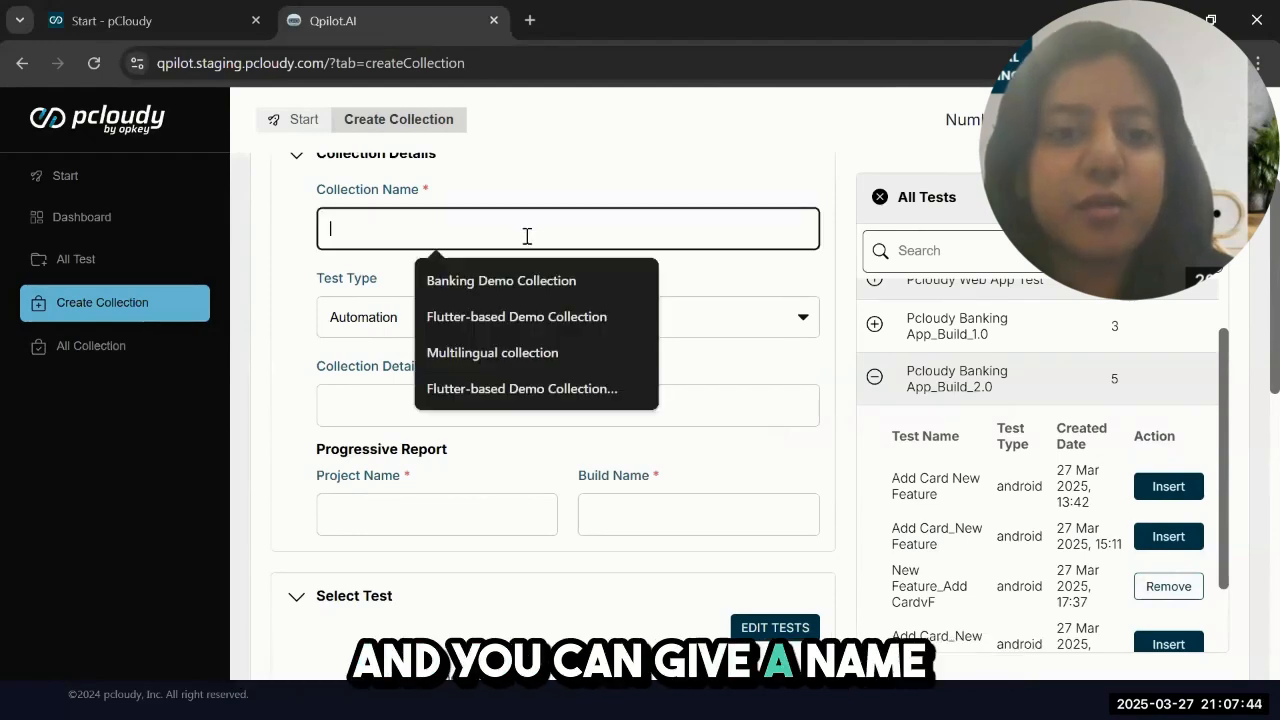
pyautogui.click(500, 280)
pyautogui.write('NA')
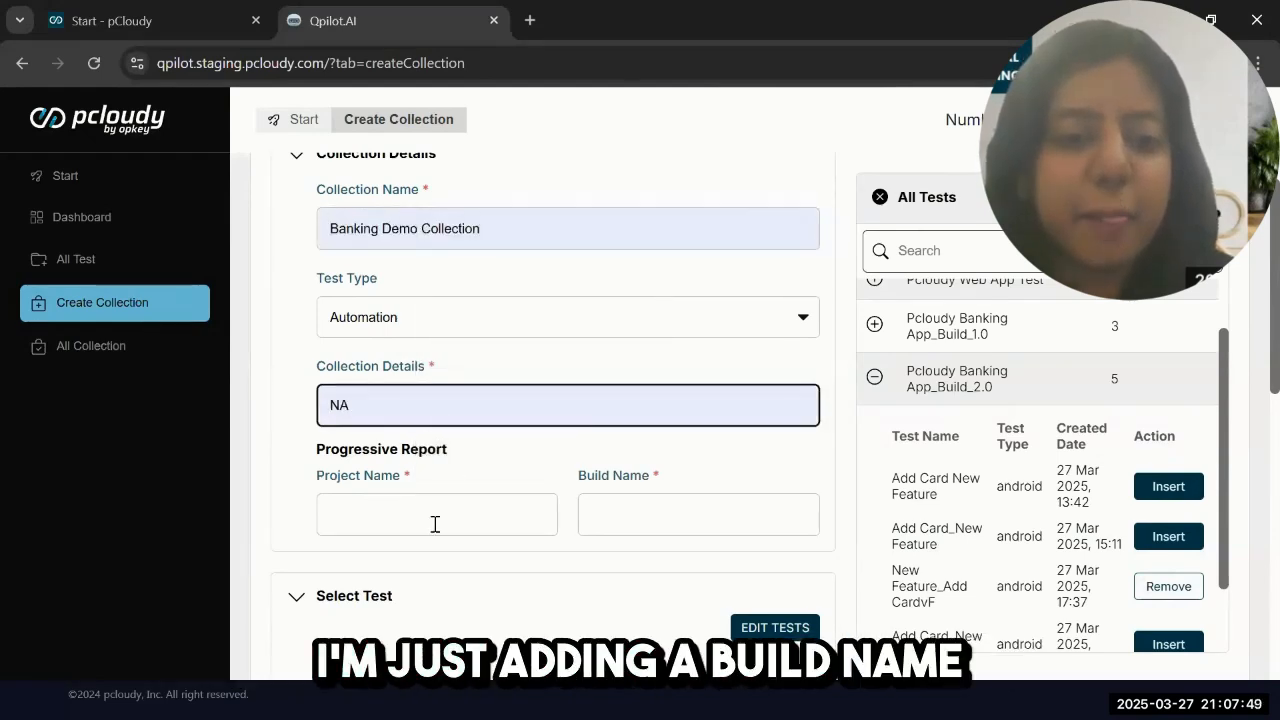
pyautogui.click(698, 514)
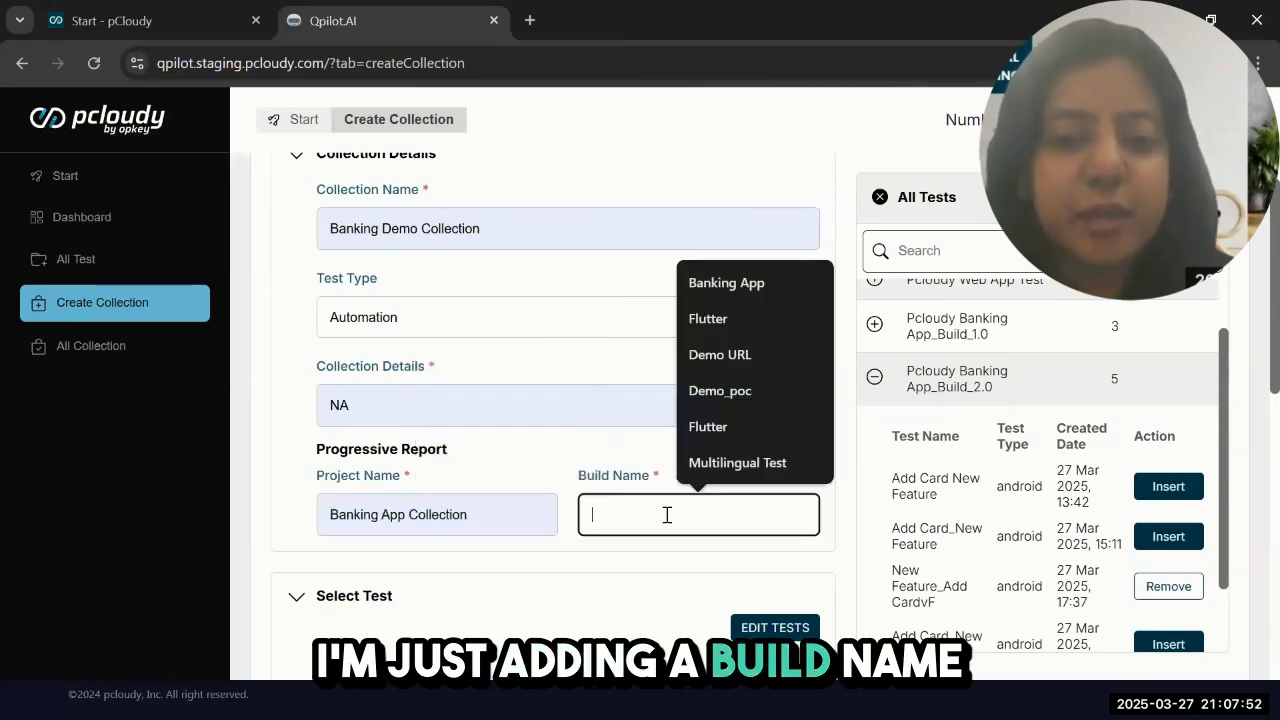
pyautogui.write('Build_2')
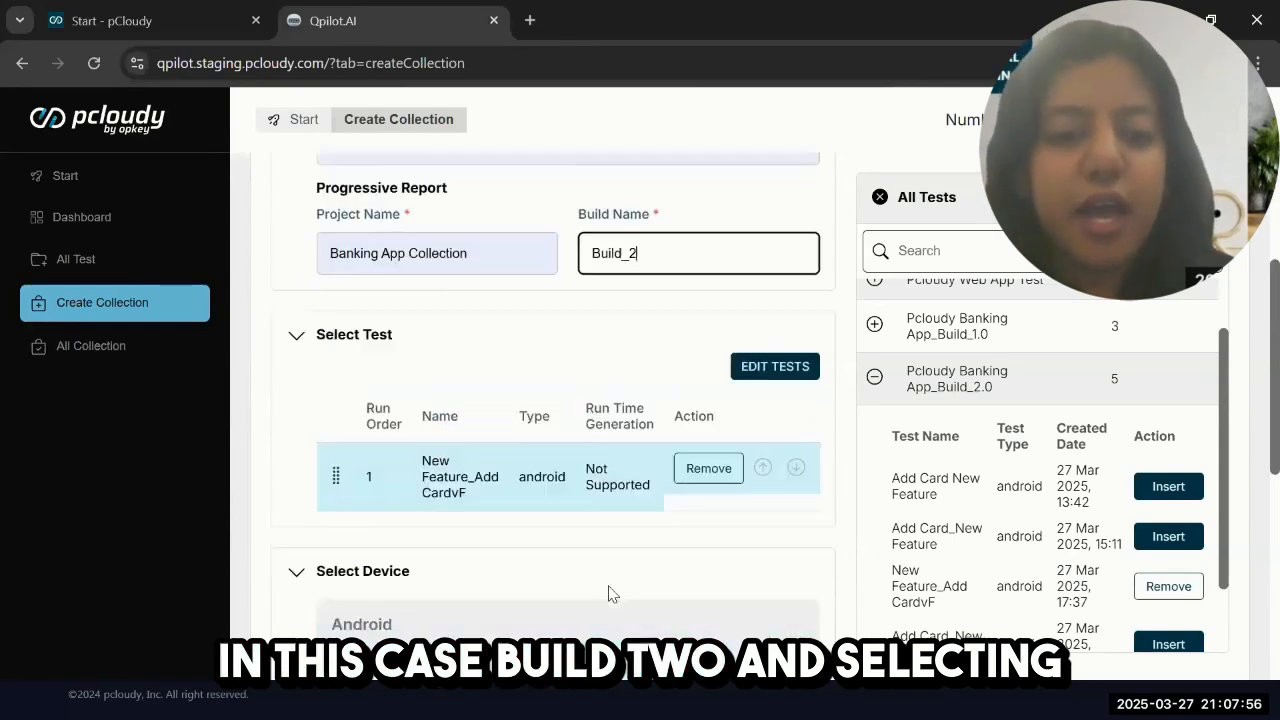
# - Narrow the Android version range to 13–15 with one device required and save the collection
pyautogui.scroll(-3)
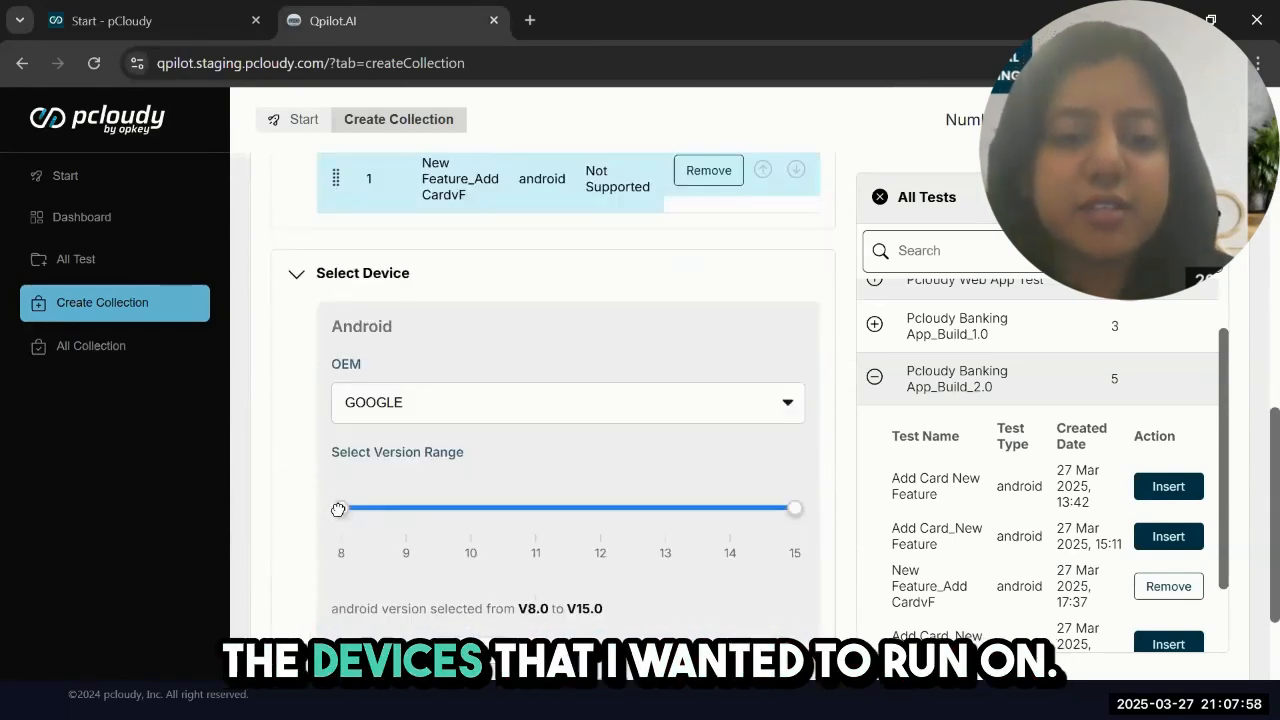
pyautogui.moveTo(338, 508); pyautogui.dragTo(664, 508)
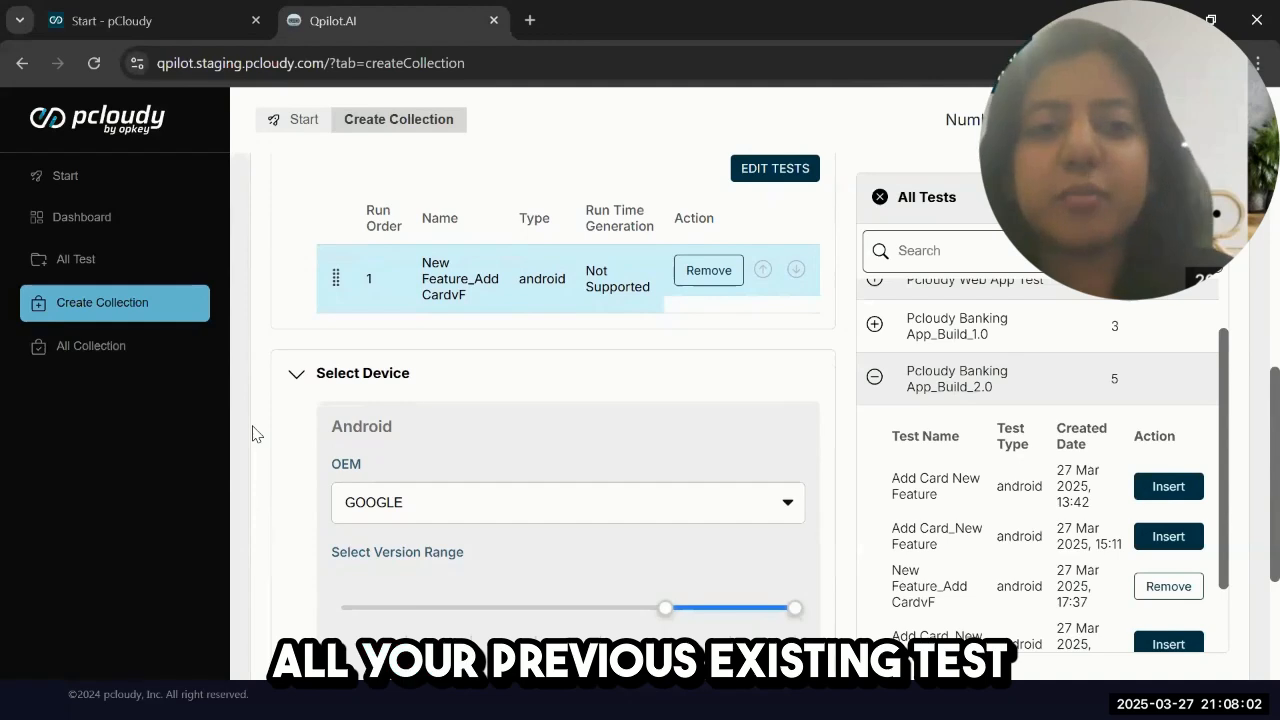
pyautogui.scroll(-3)
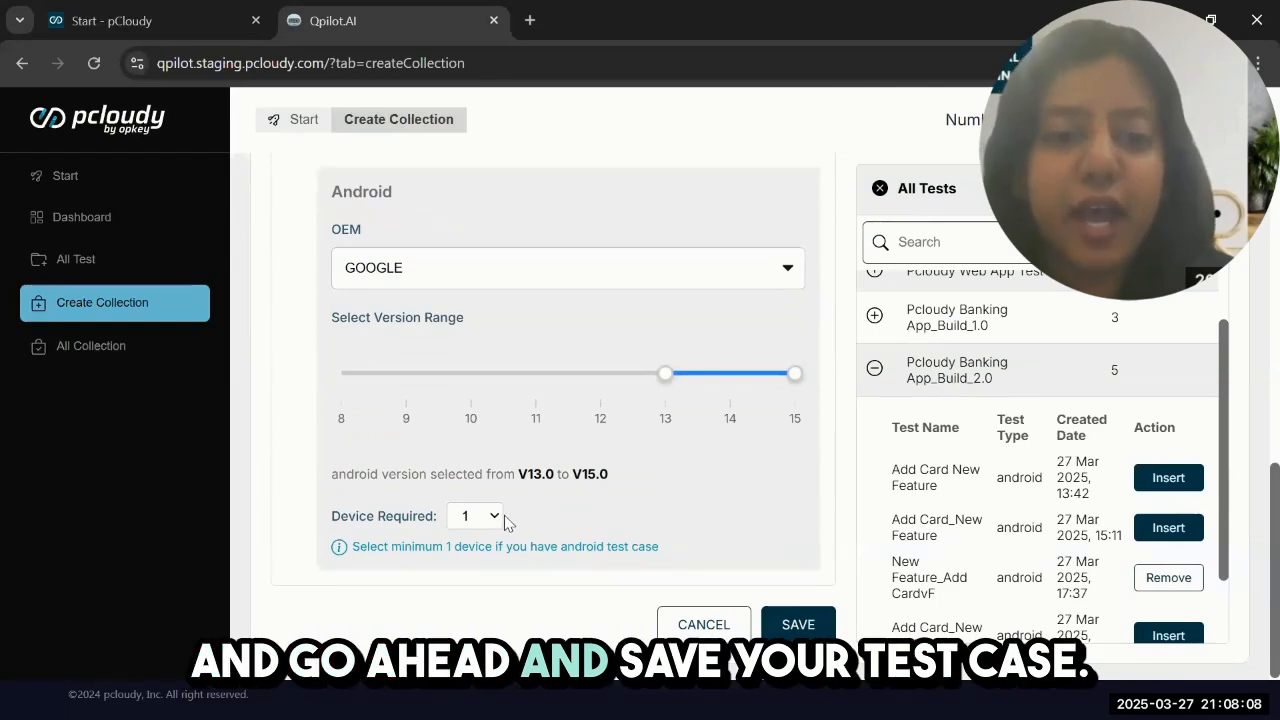
pyautogui.click(798, 624)
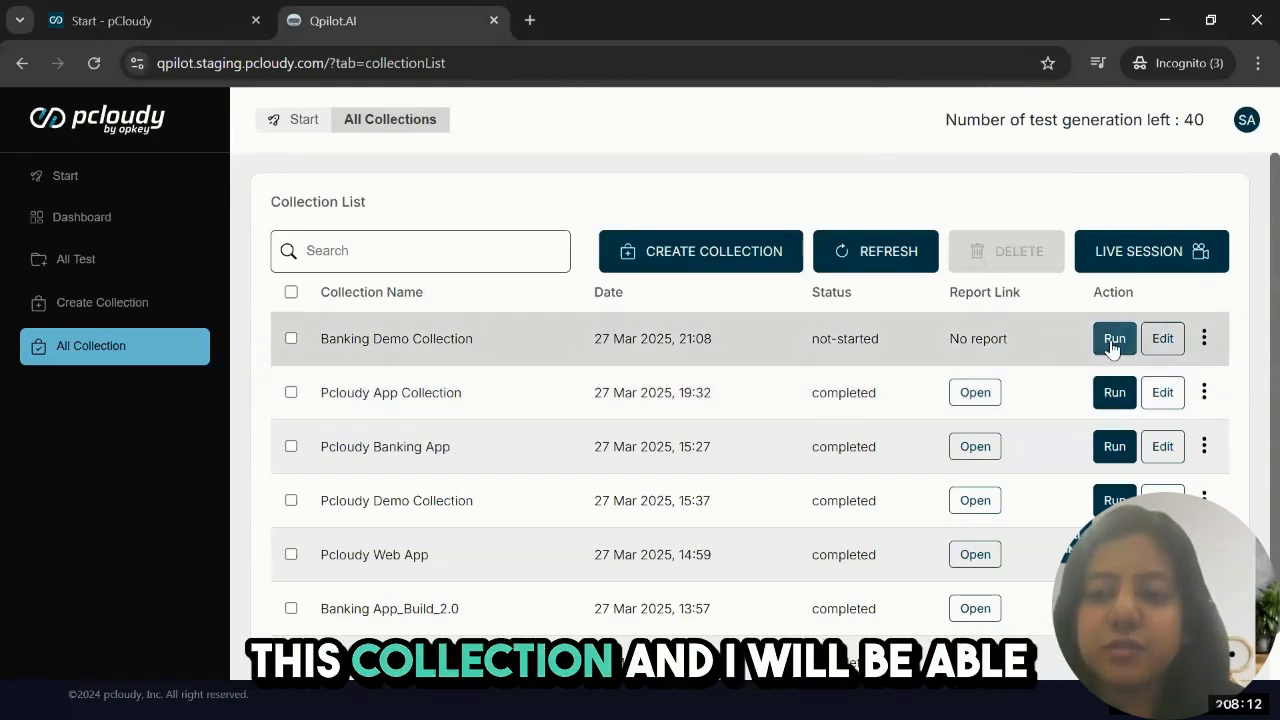
# - Run Banking Demo Collection and bring up its live Pixel 6 Appium session
pyautogui.click(1112, 338)
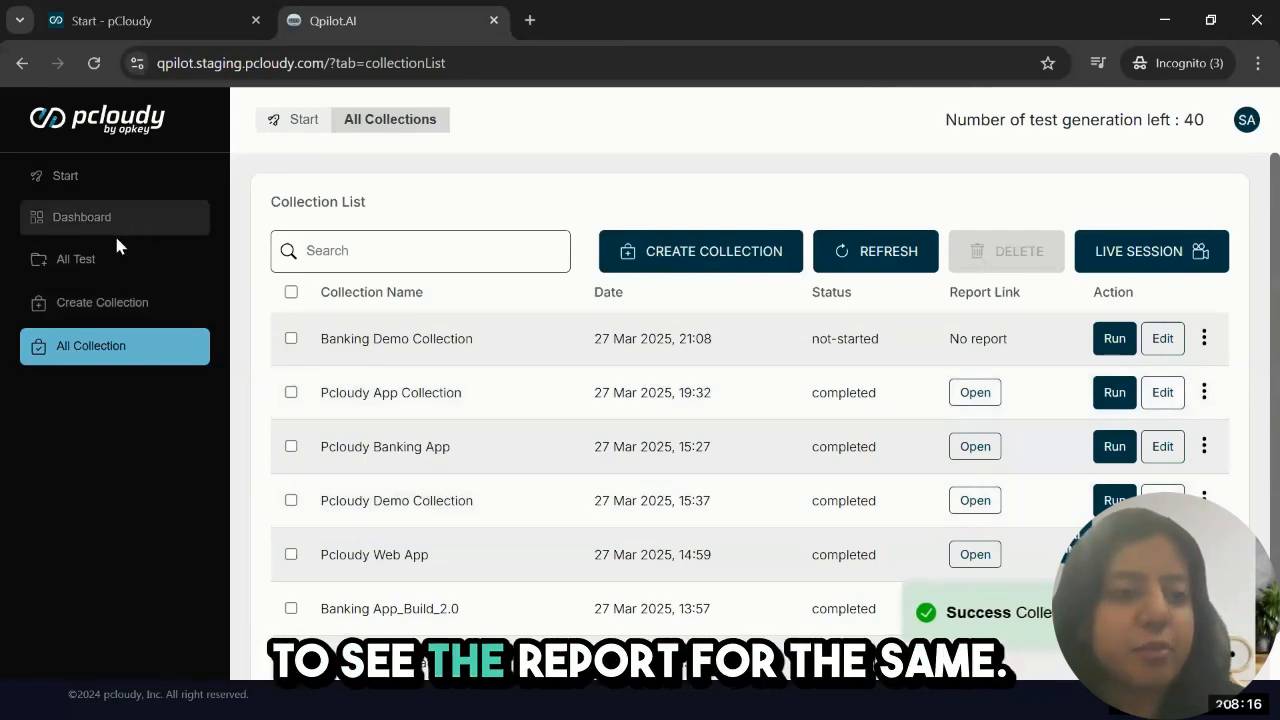
pyautogui.moveTo(904, 196)
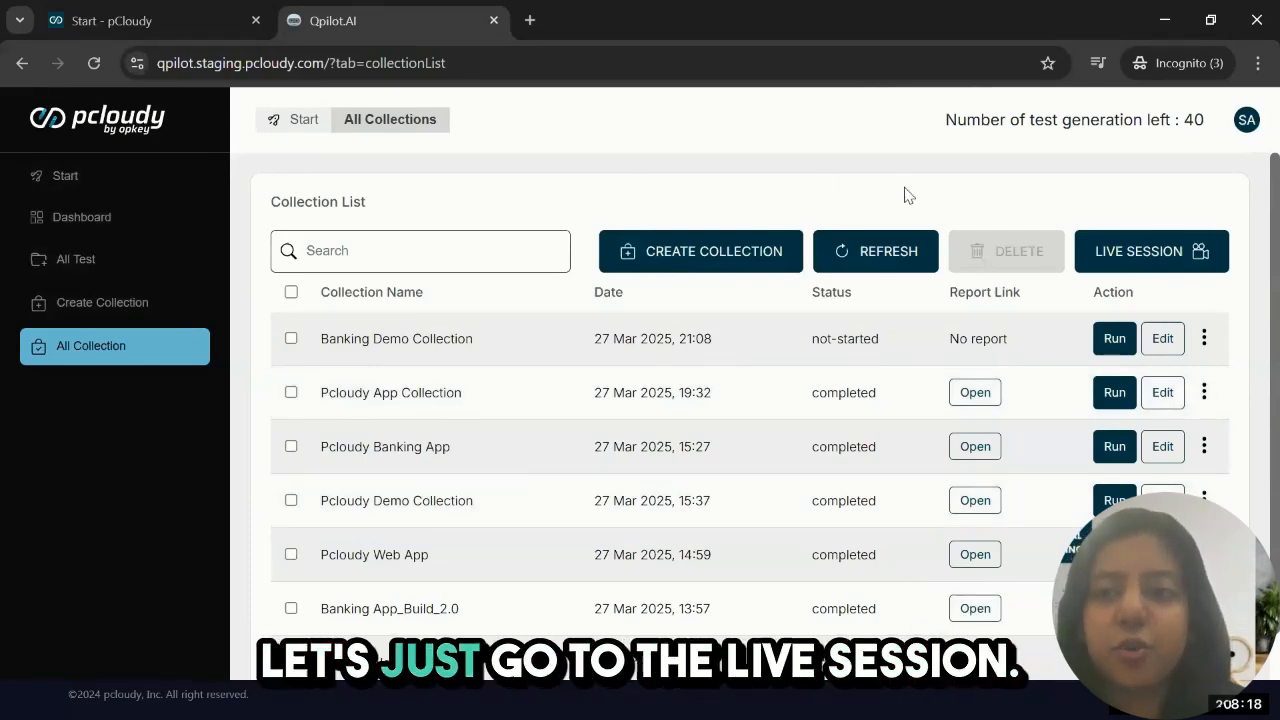
pyautogui.click(1152, 252)
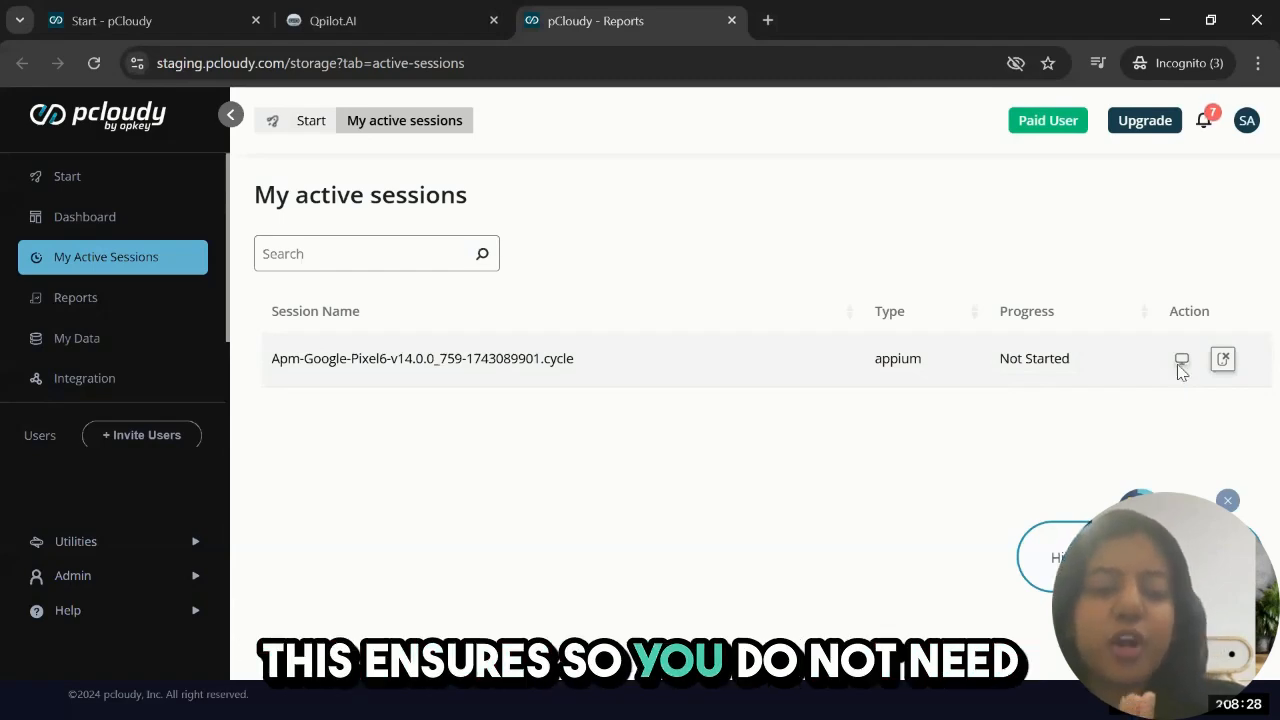
pyautogui.moveTo(1144, 424)
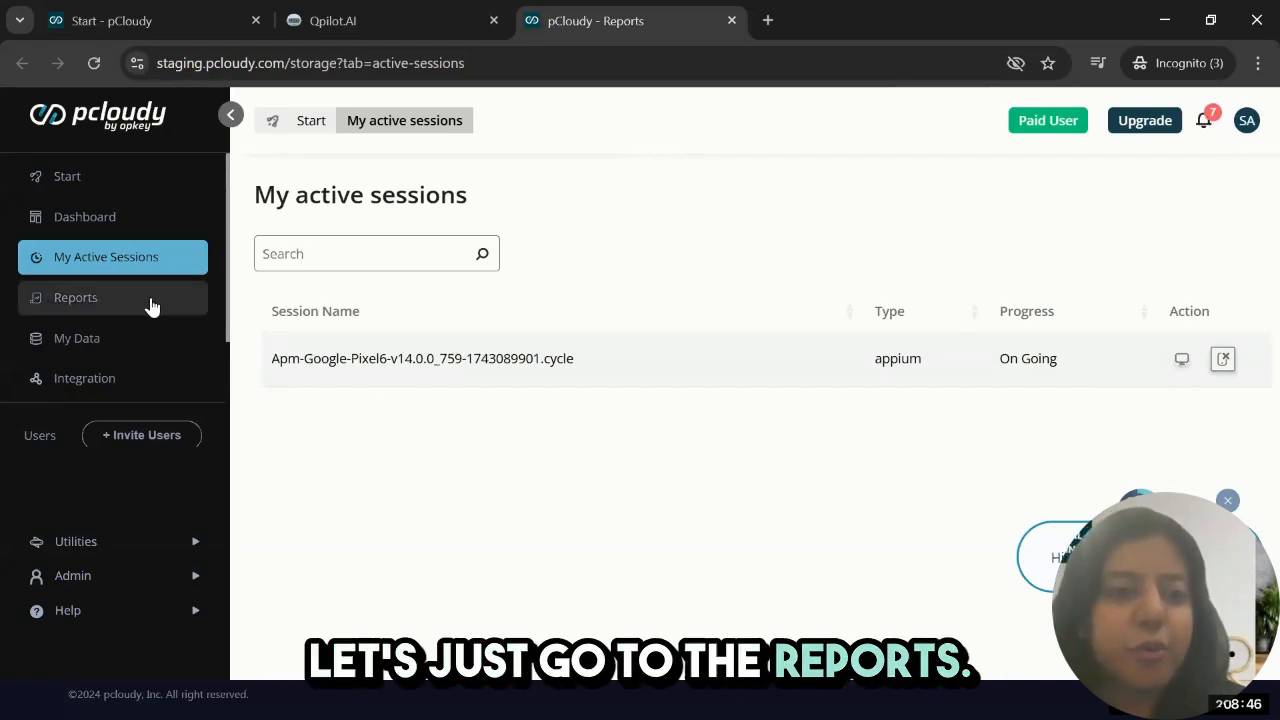
# - Check active sessions, watch the Pixel 6 session live, then go to the reports dashboard showing Build_2 in progress
pyautogui.click(76, 296)
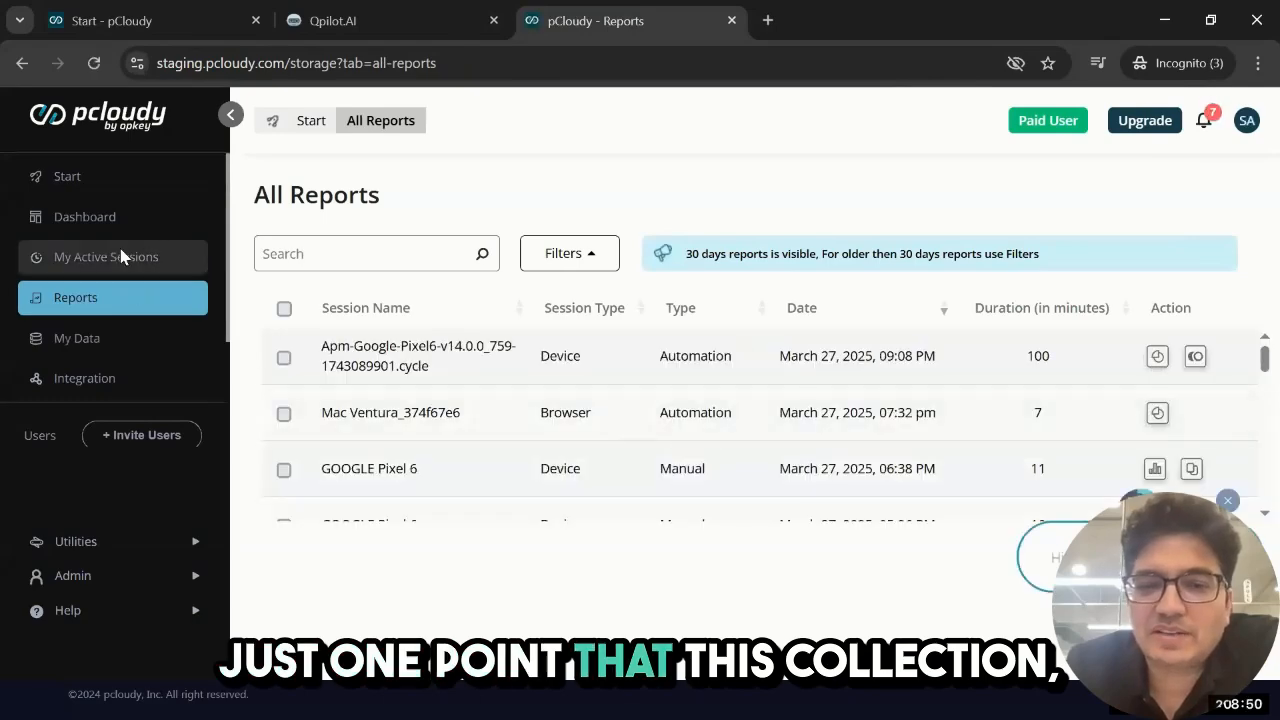
pyautogui.click(104, 256)
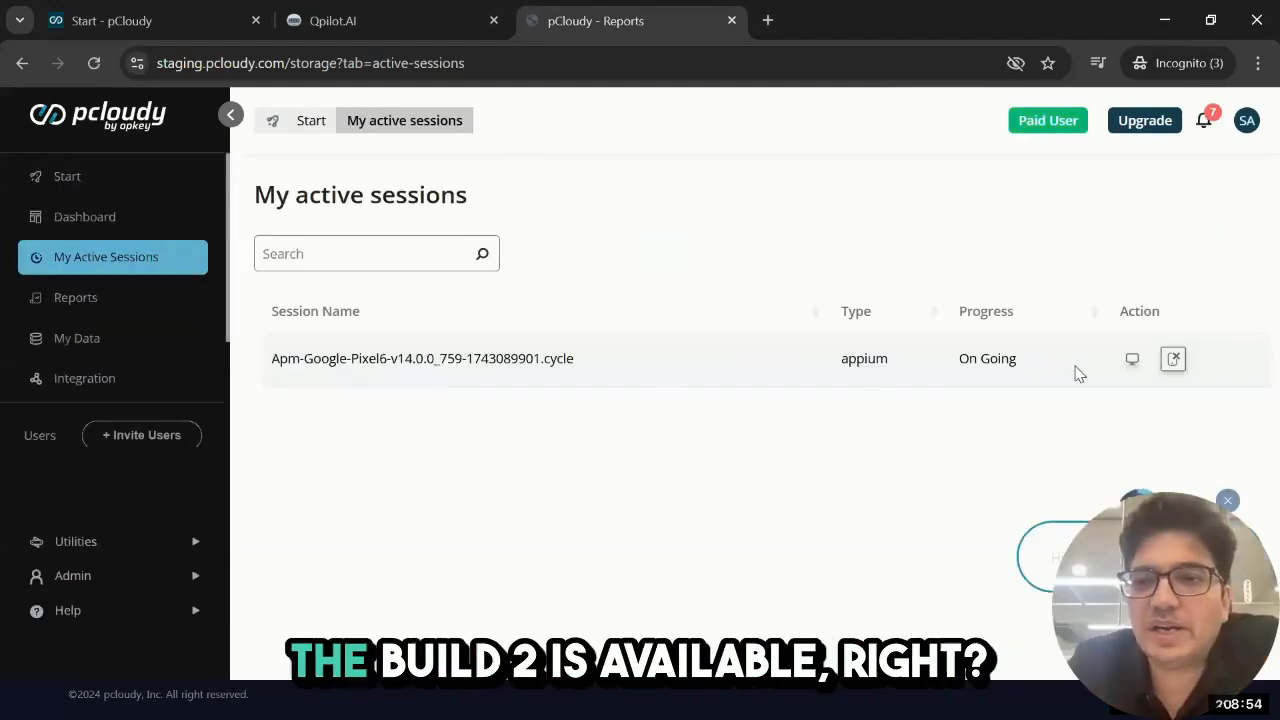
pyautogui.click(1172, 358)
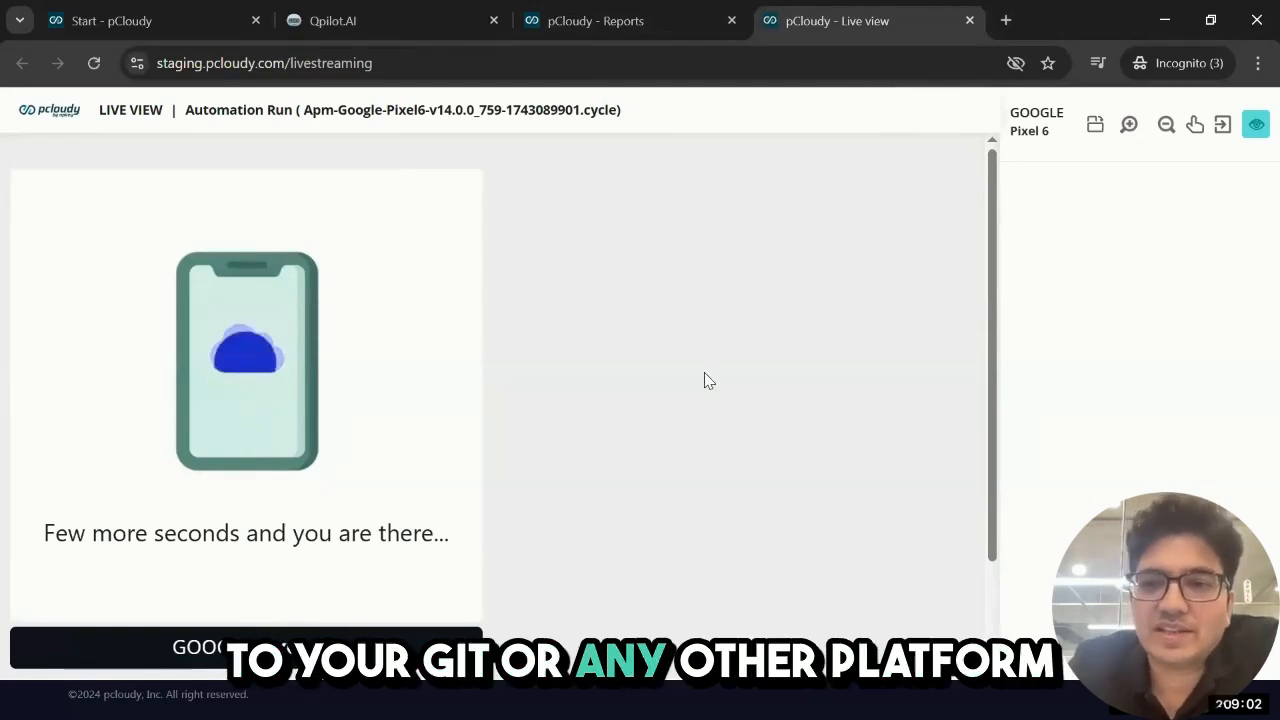
pyautogui.click(596, 20)
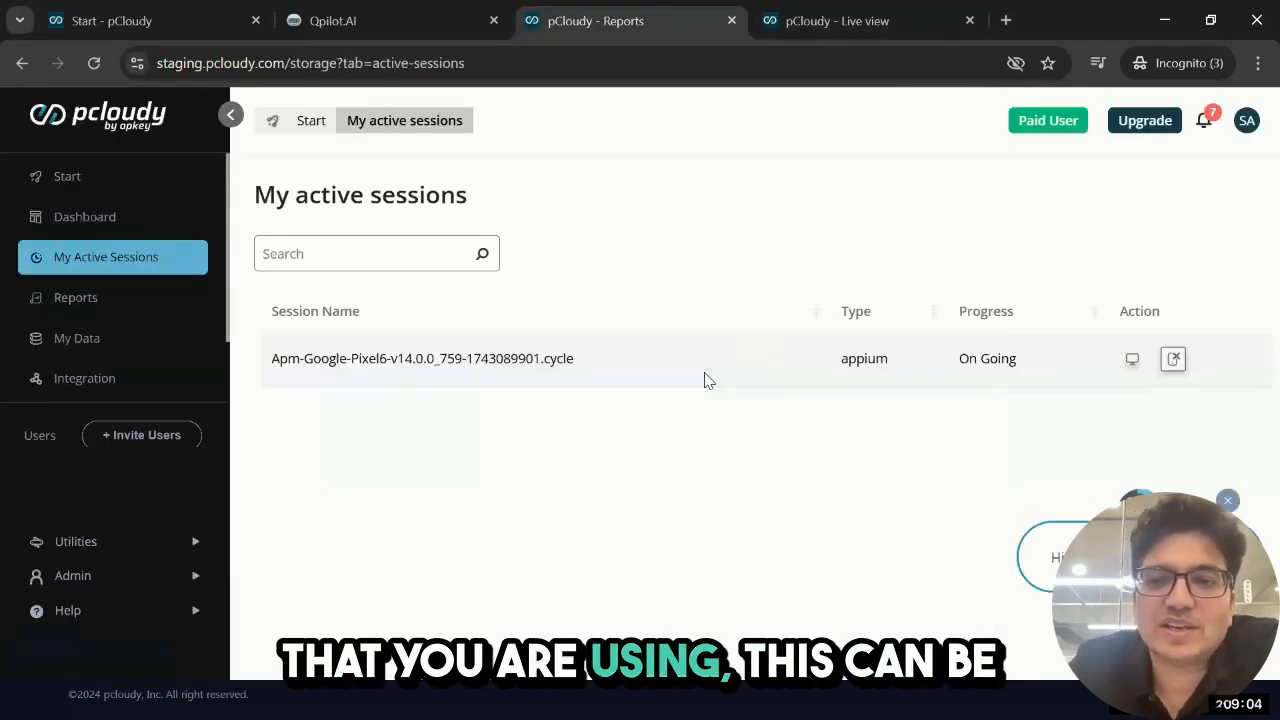
pyautogui.moveTo(658, 464)
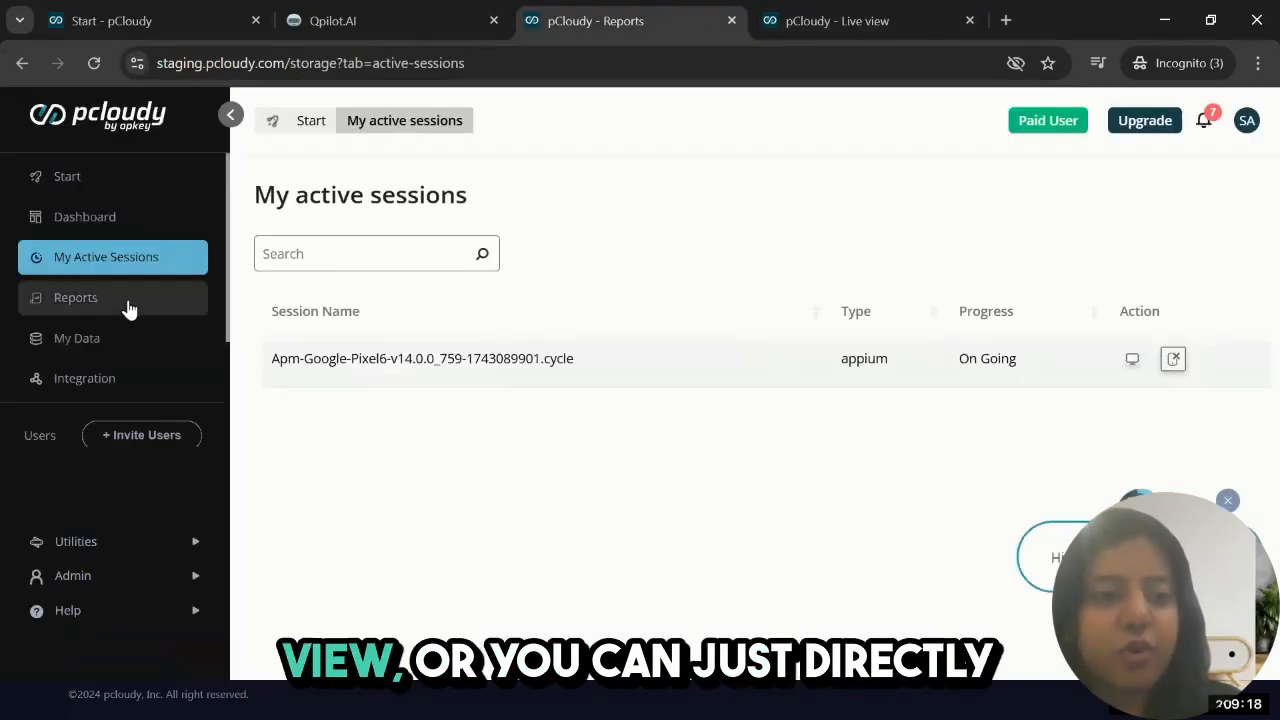
pyautogui.click(76, 296)
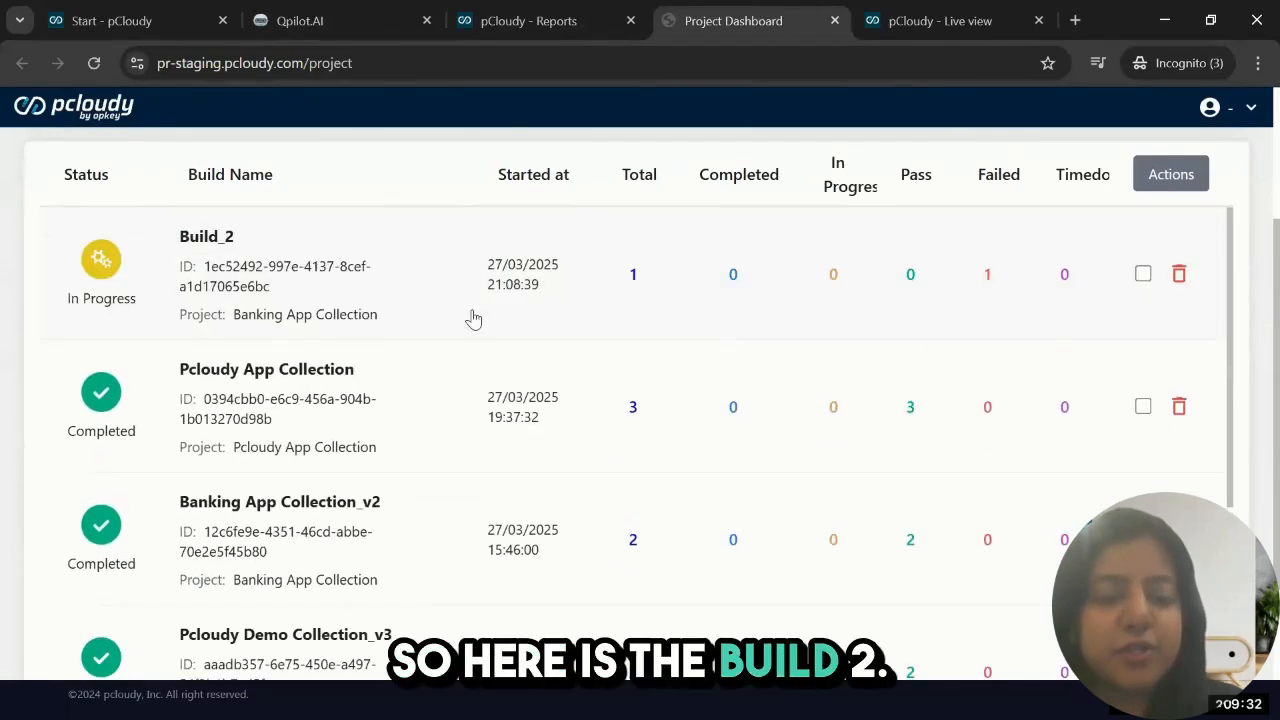
# - Open the Banking App Collection_v2 build report and its passed Add Card_New Feature session
pyautogui.scroll(-3)
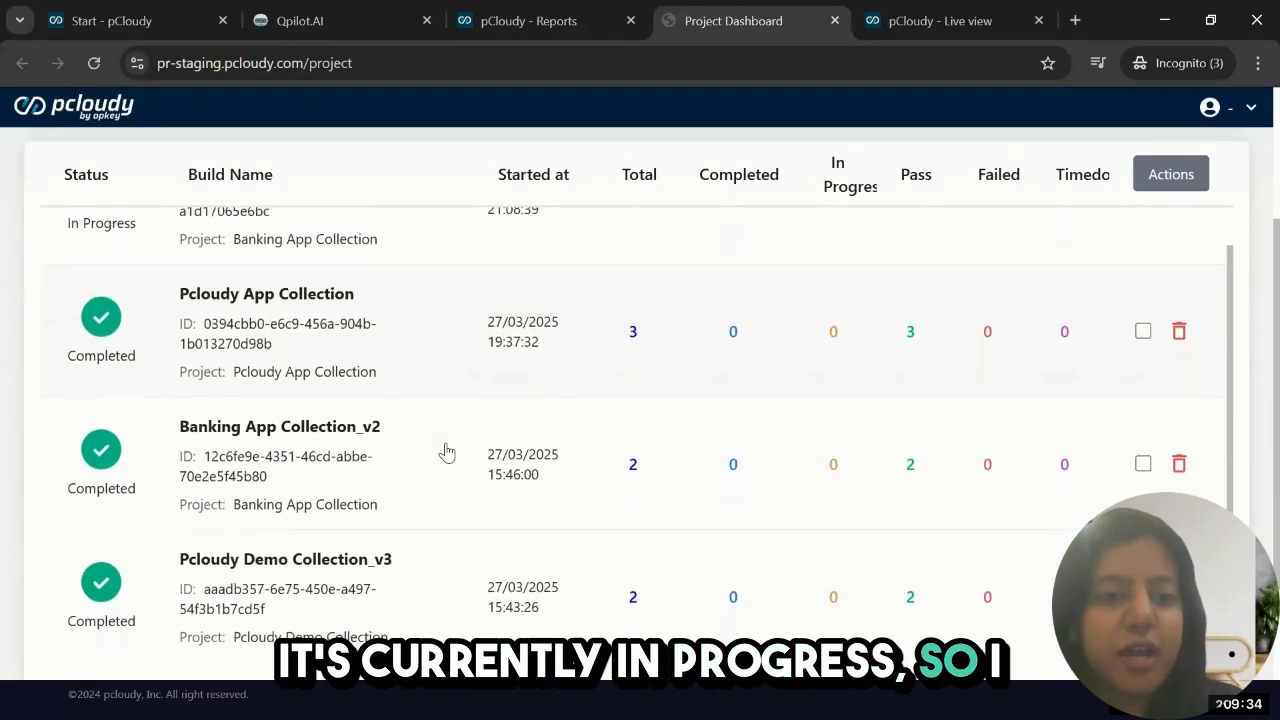
pyautogui.scroll(-3)
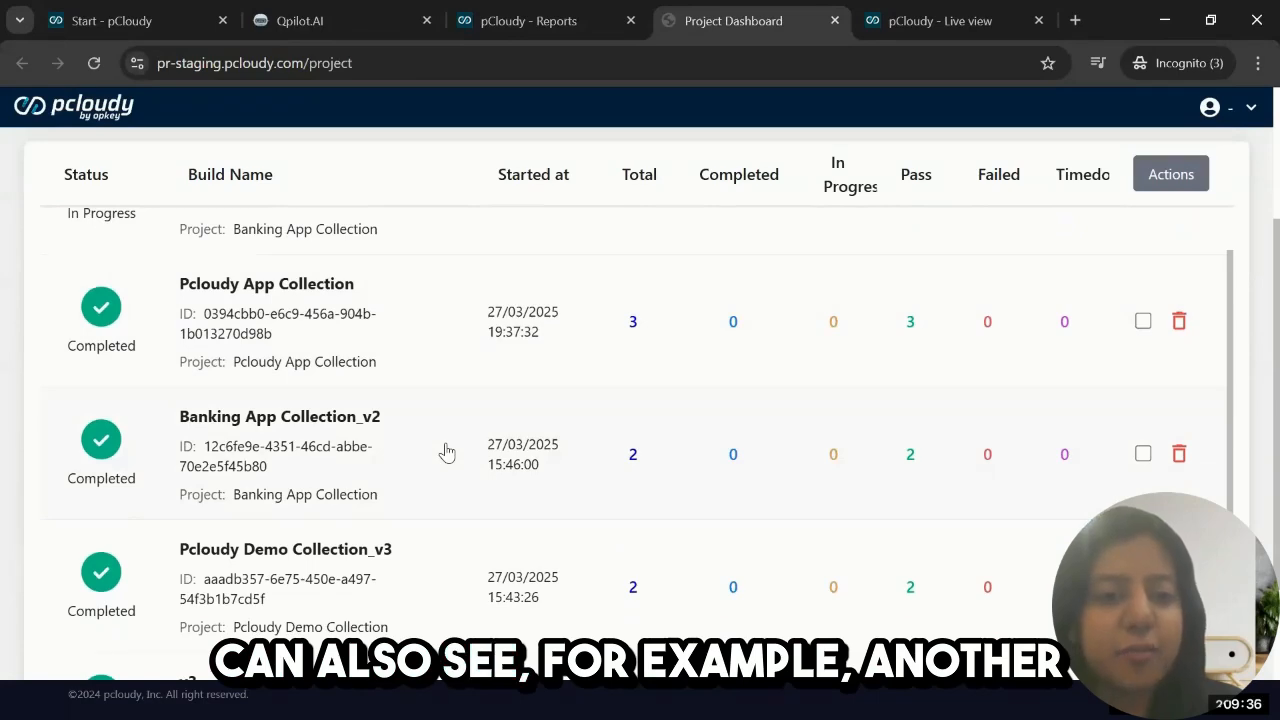
pyautogui.click(280, 416)
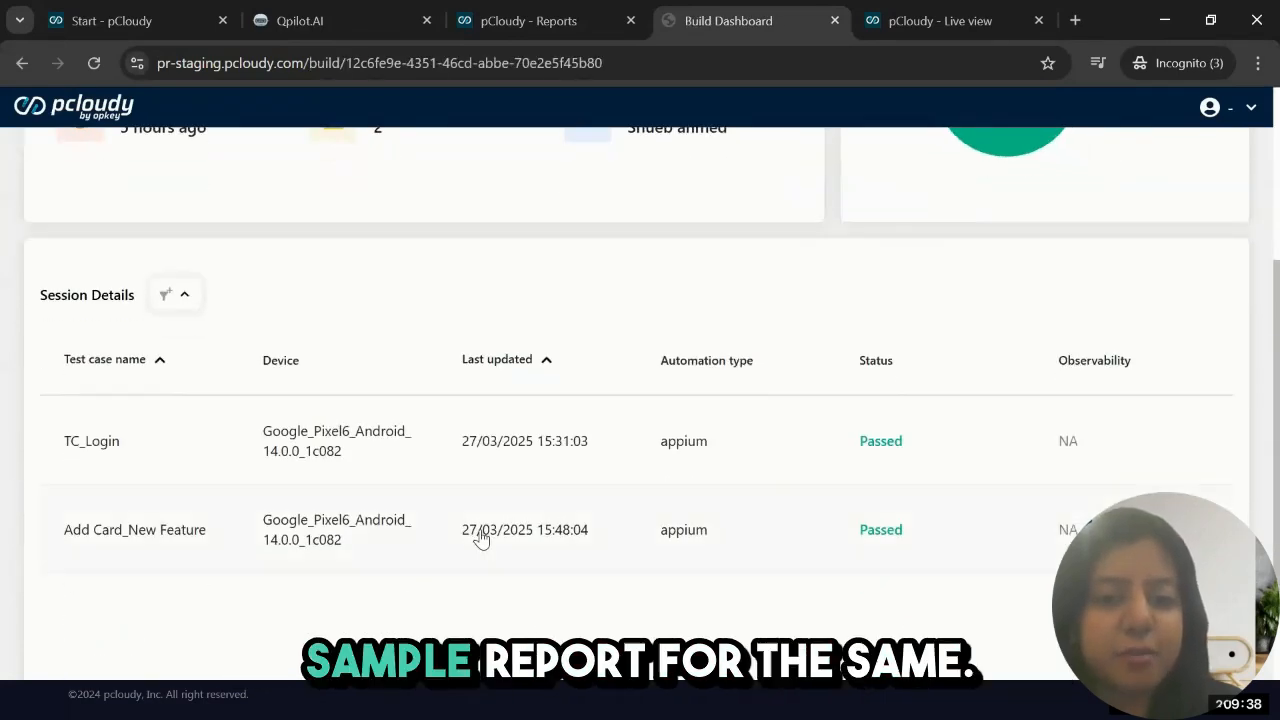
pyautogui.click(134, 528)
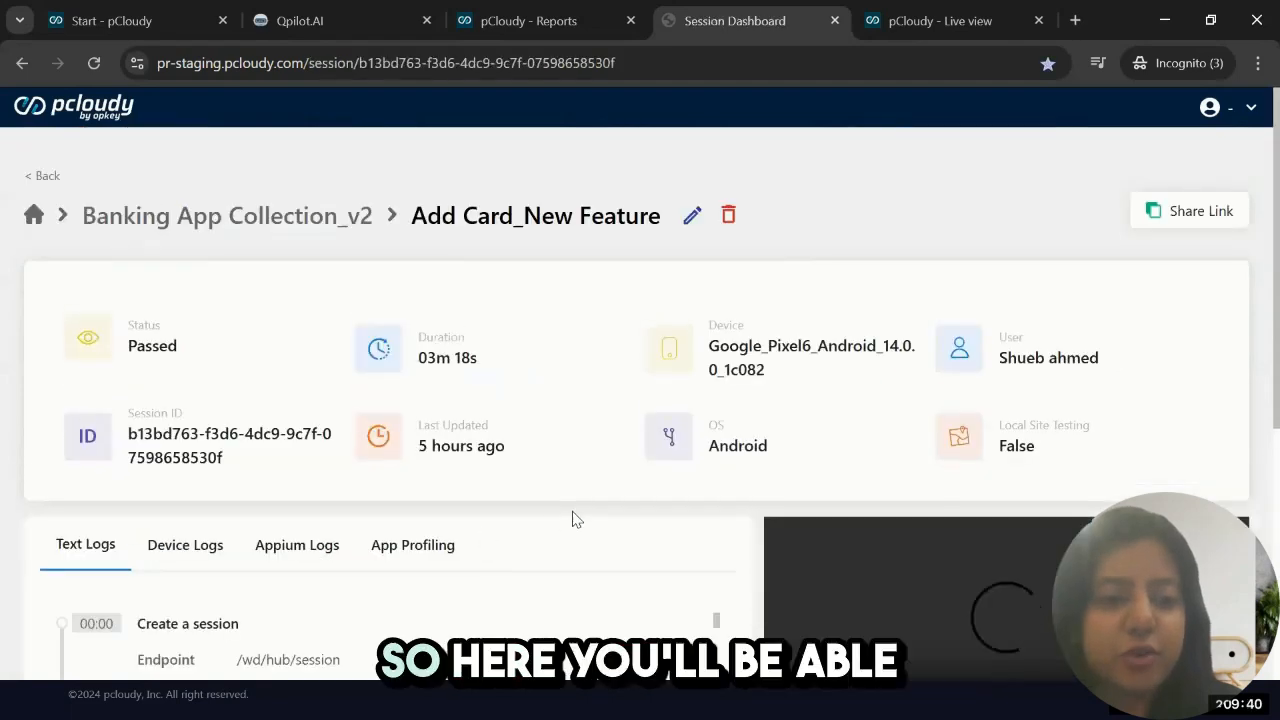
# - Show the Appium server logs for the Add Card_New Feature session alongside its video
pyautogui.scroll(-3)
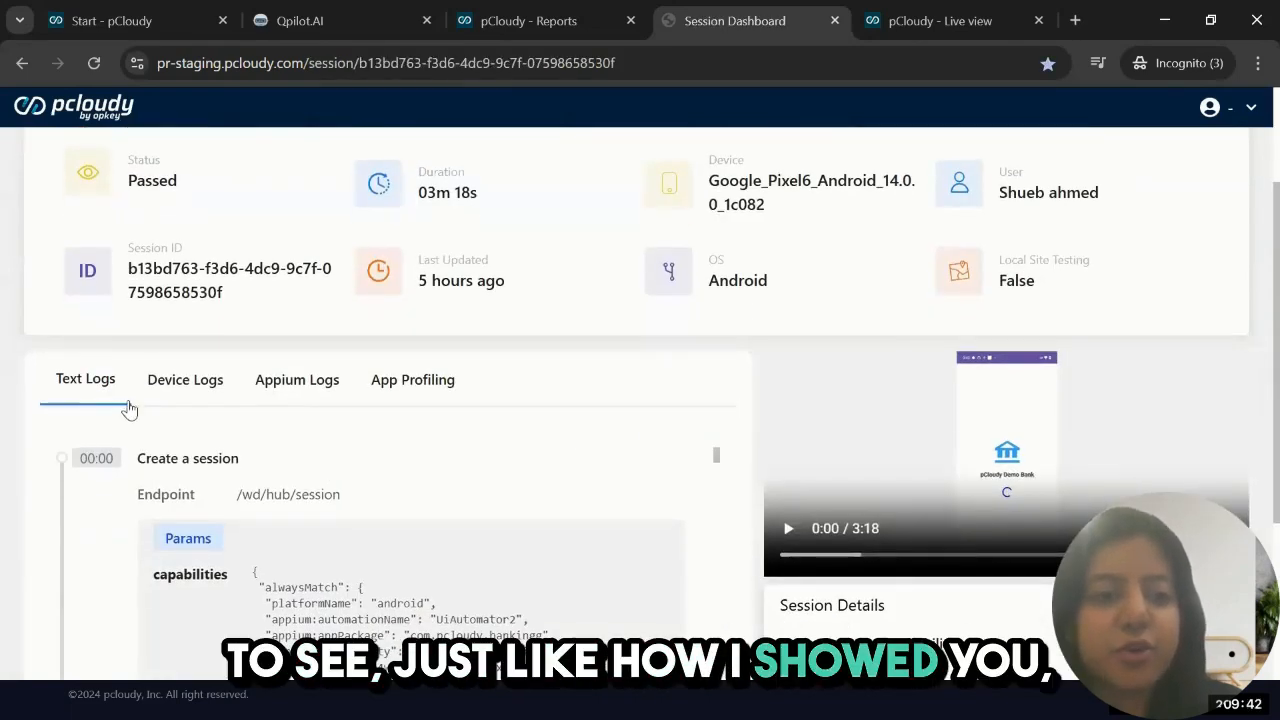
pyautogui.click(296, 380)
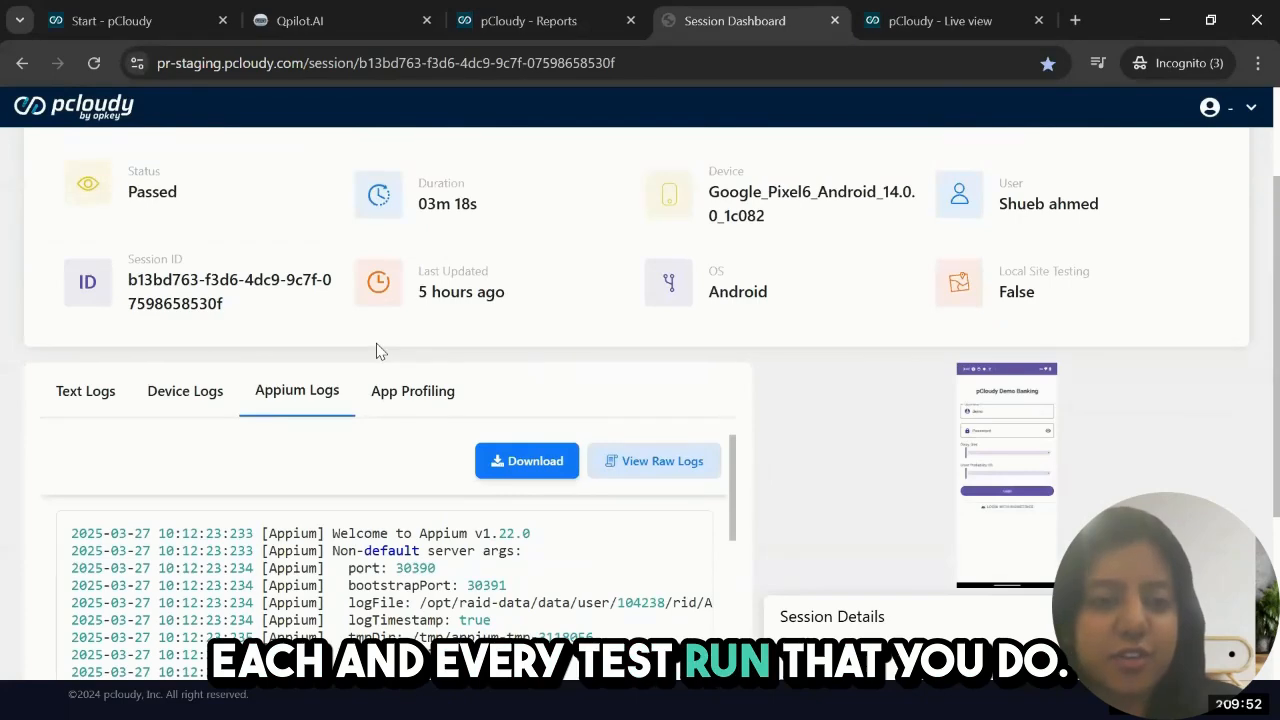
pyautogui.moveTo(116, 224)
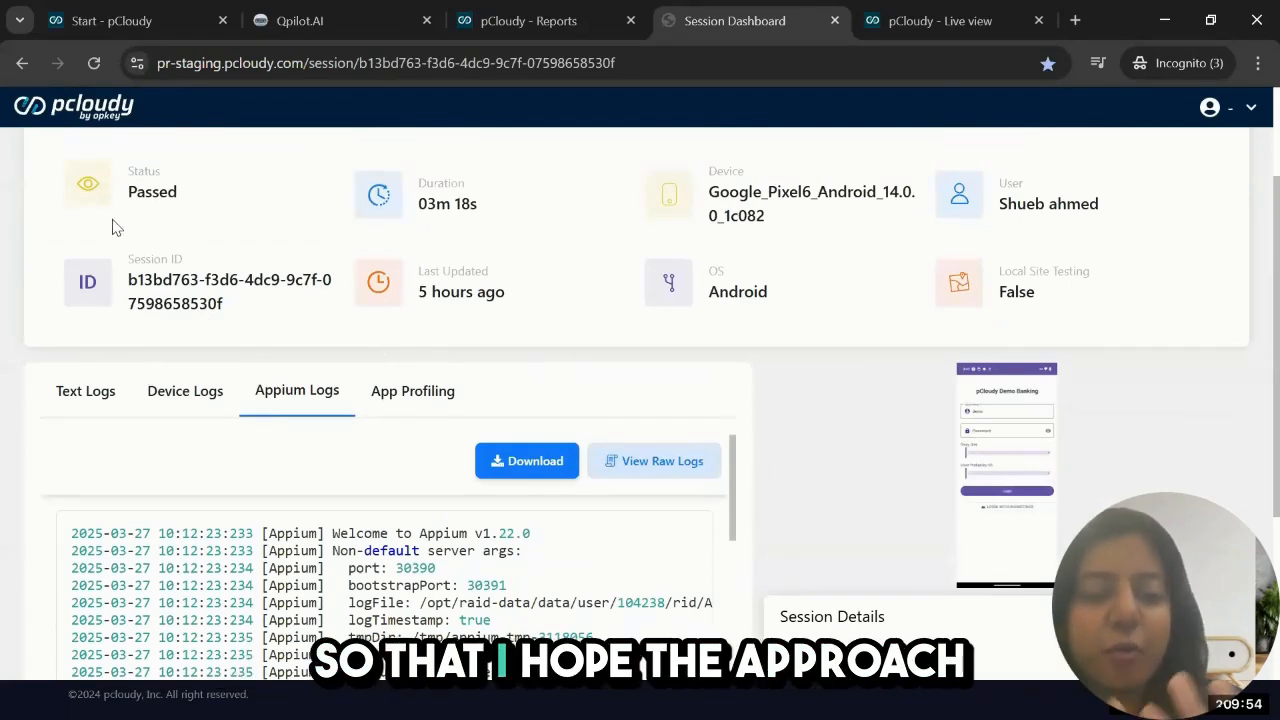